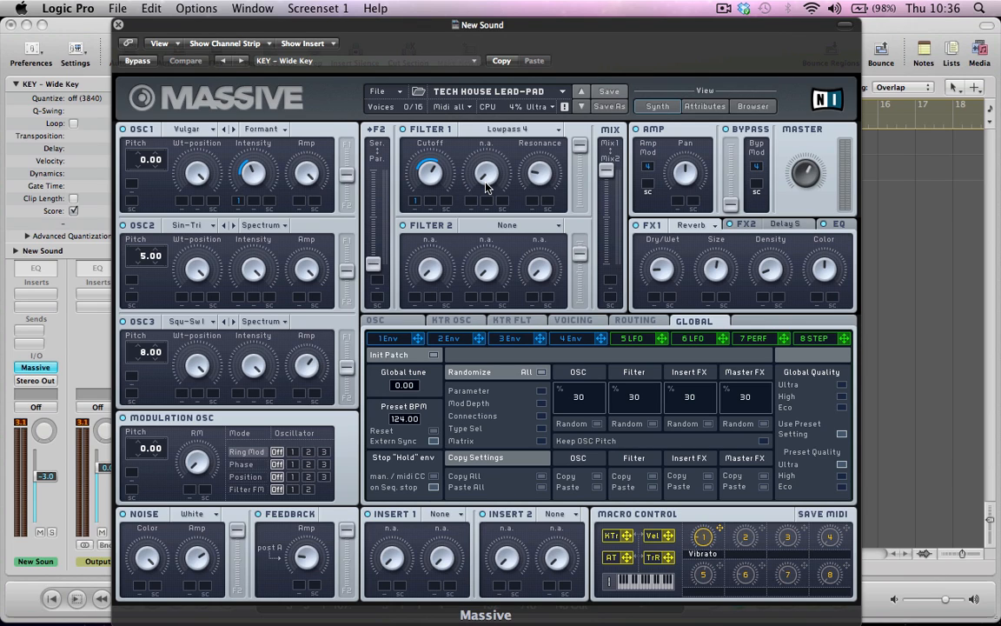
# Audition the stab pattern in the arrangement and view the region's notes
pyautogui.click(118, 25)
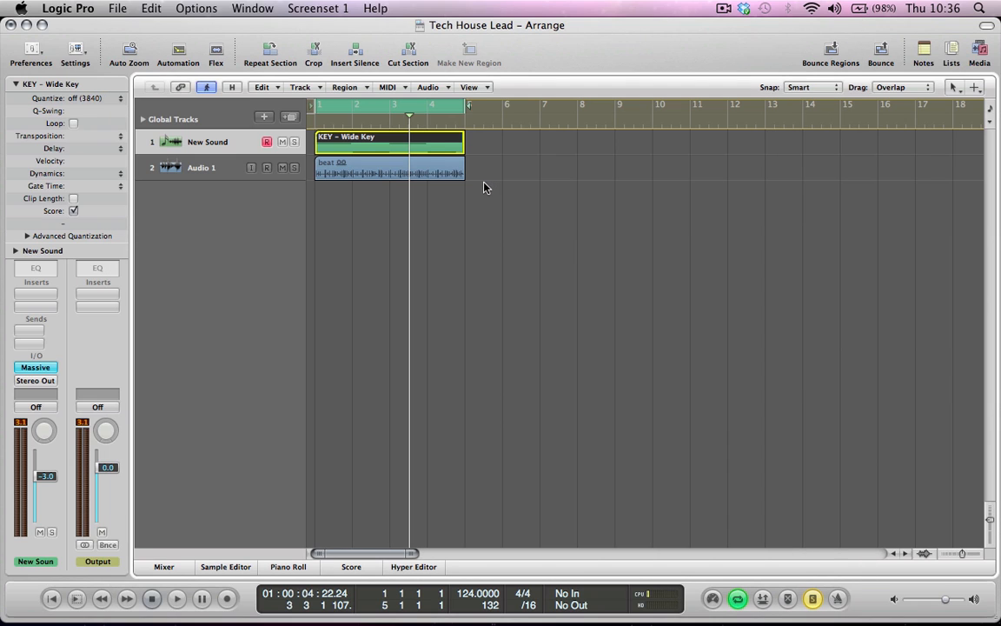
pyautogui.click(177, 598)
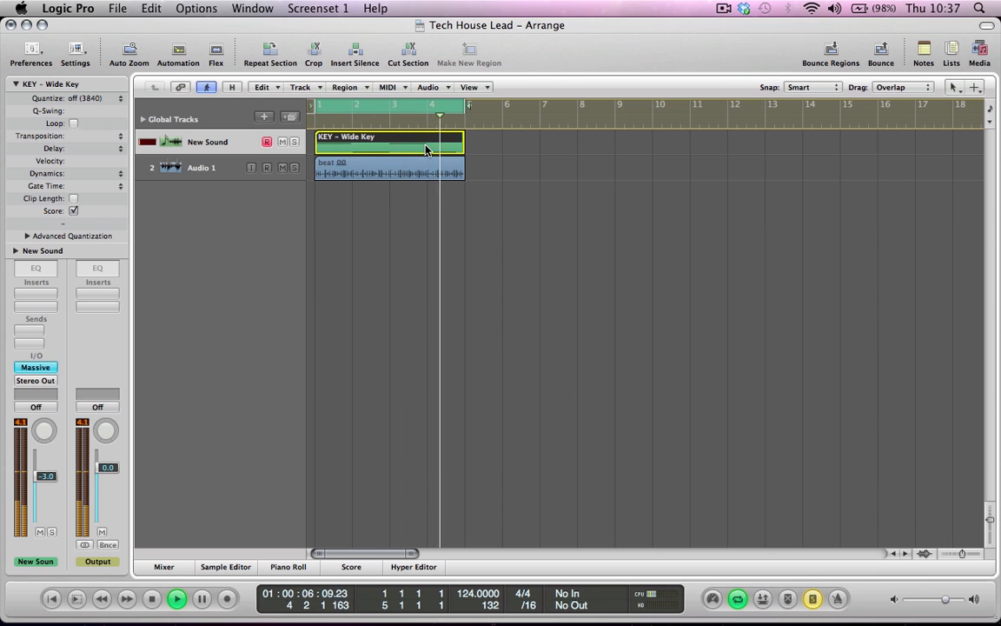
pyautogui.click(151, 598)
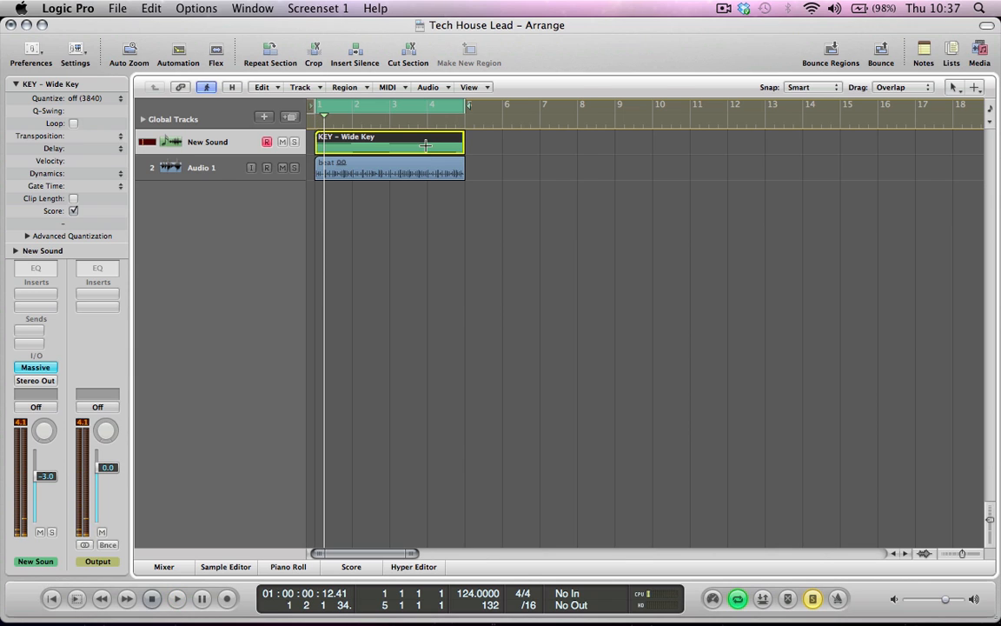
pyautogui.doubleClick(390, 143)
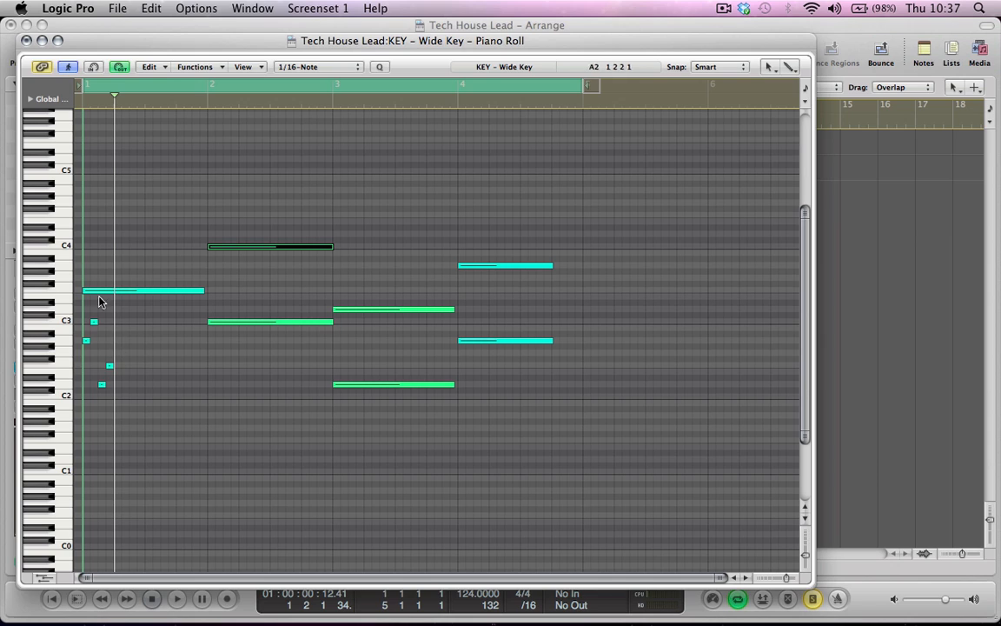
pyautogui.moveTo(113, 316)
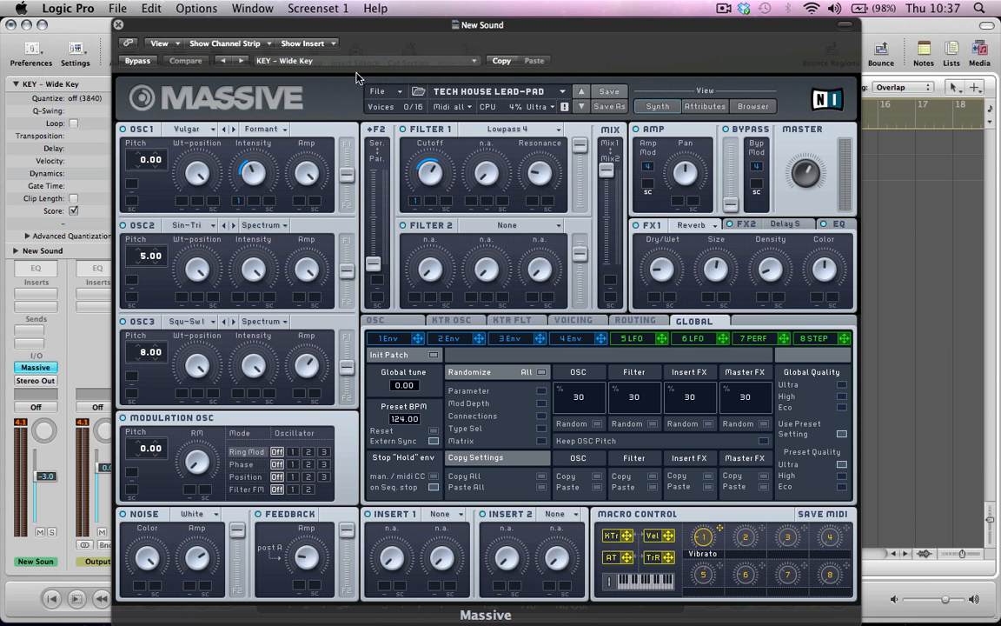
# Start a new blank sound via File > New Sound and give OSC1 the Volgar wavetable
pyautogui.click(375, 91)
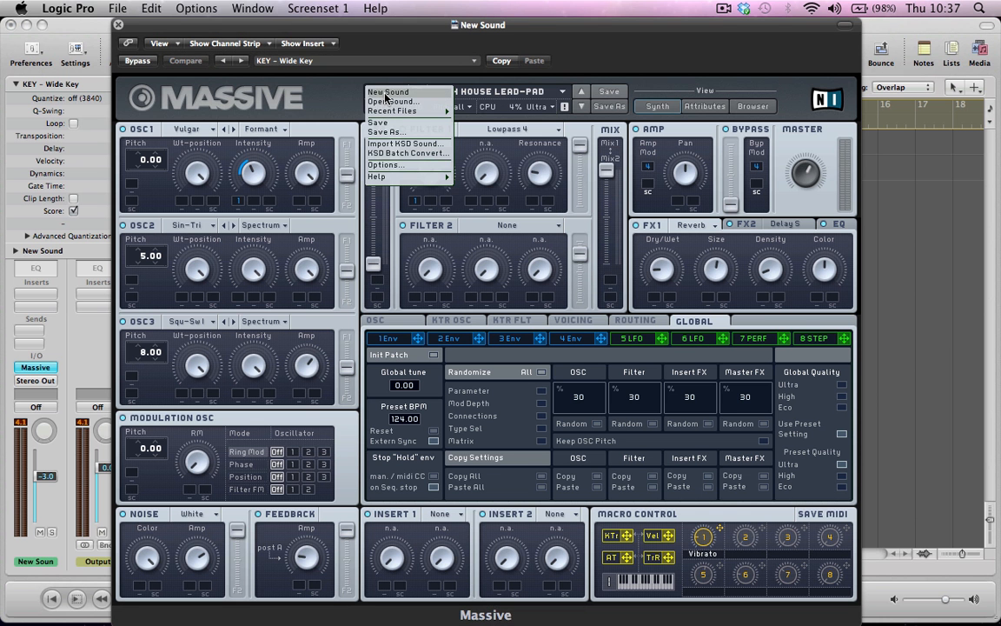
pyautogui.click(388, 91)
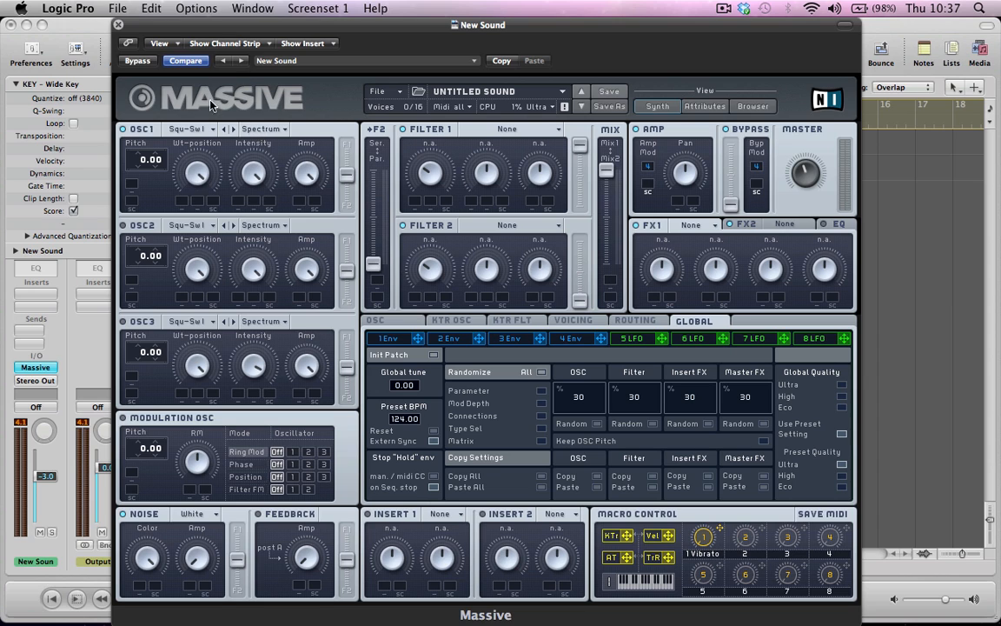
pyautogui.click(189, 129)
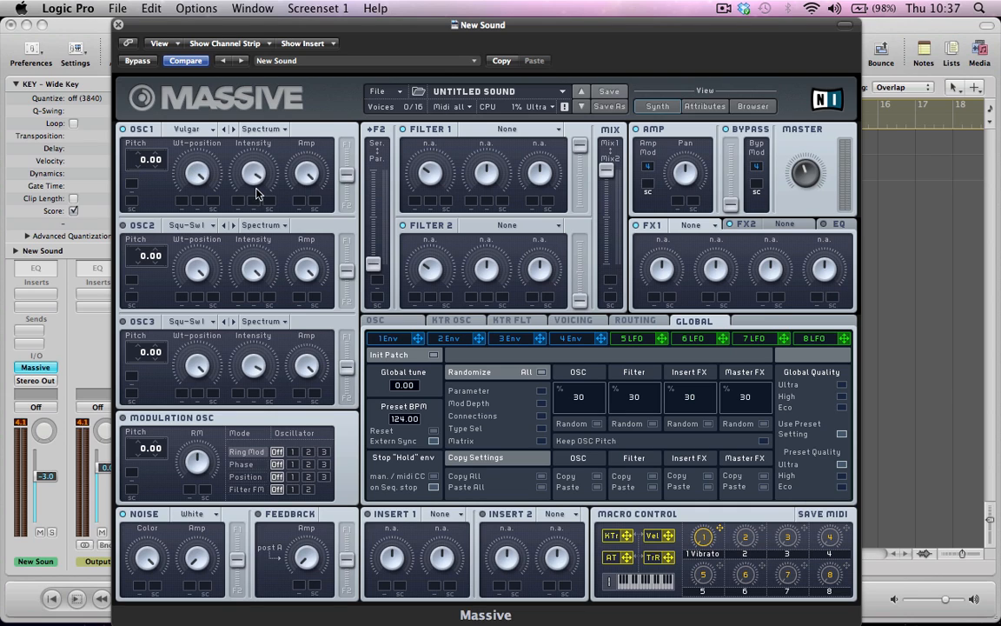
pyautogui.moveTo(240, 240)
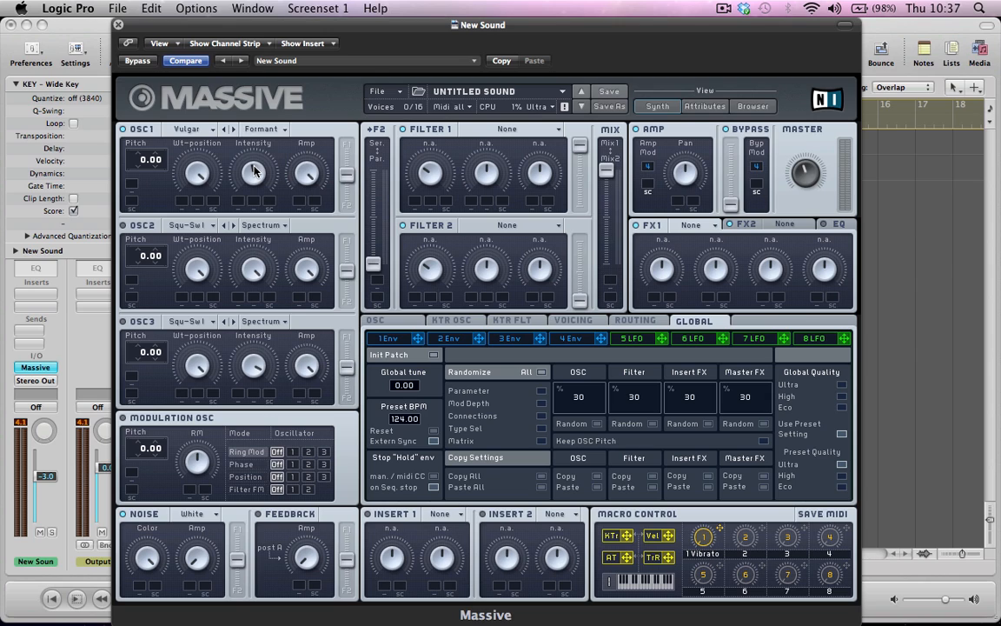
pyautogui.moveTo(250, 172)
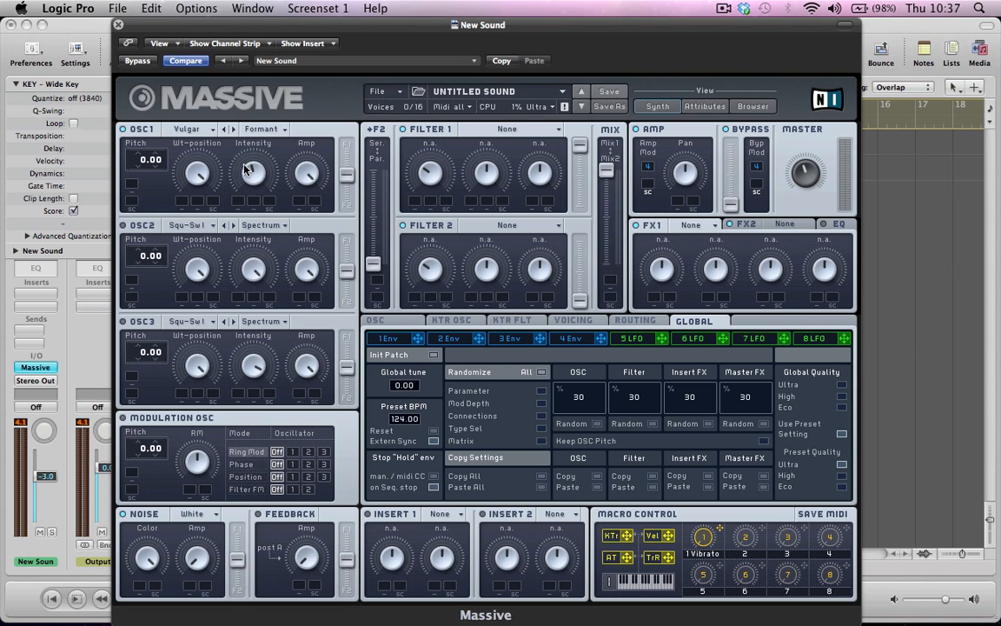
pyautogui.moveTo(269, 170)
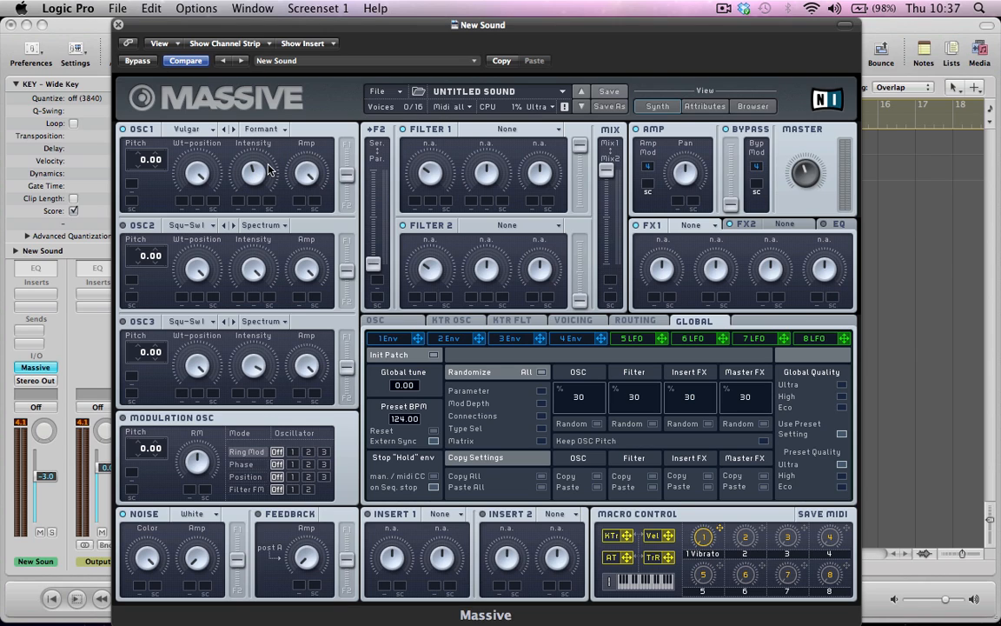
pyautogui.moveTo(358, 156)
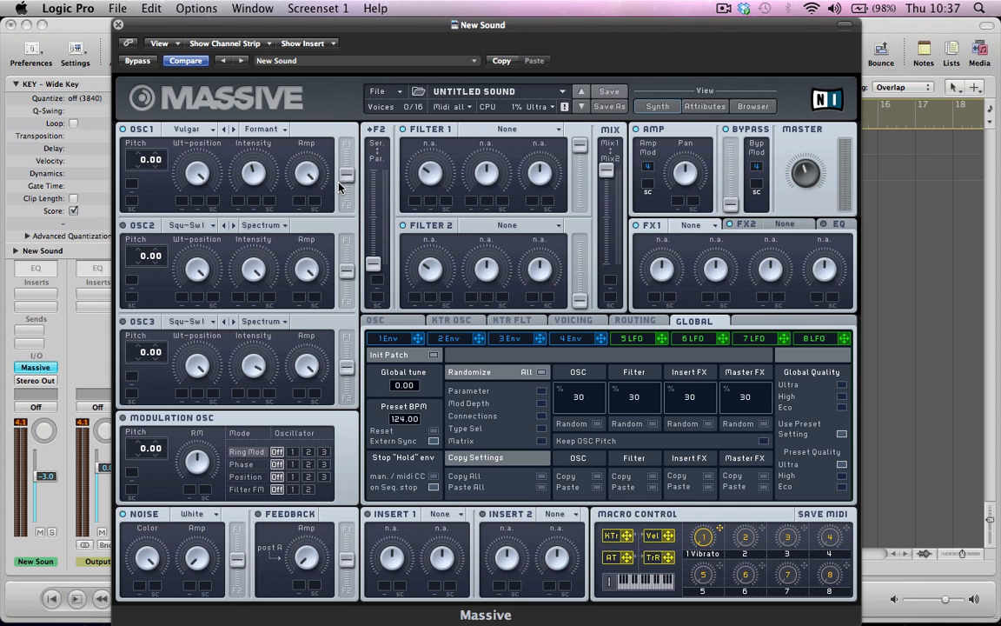
pyautogui.moveTo(128, 235)
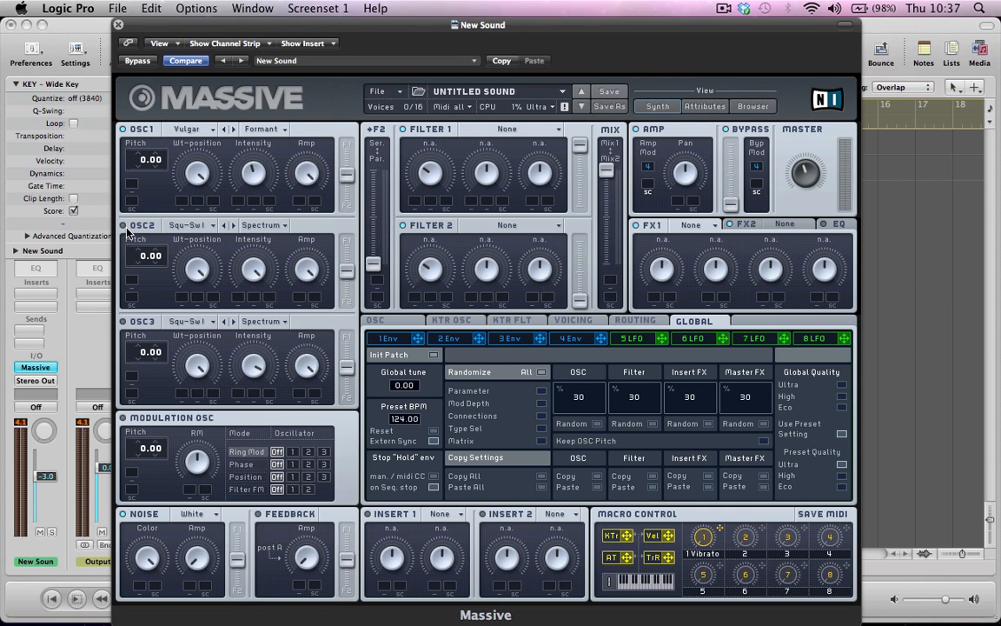
pyautogui.moveTo(143, 257)
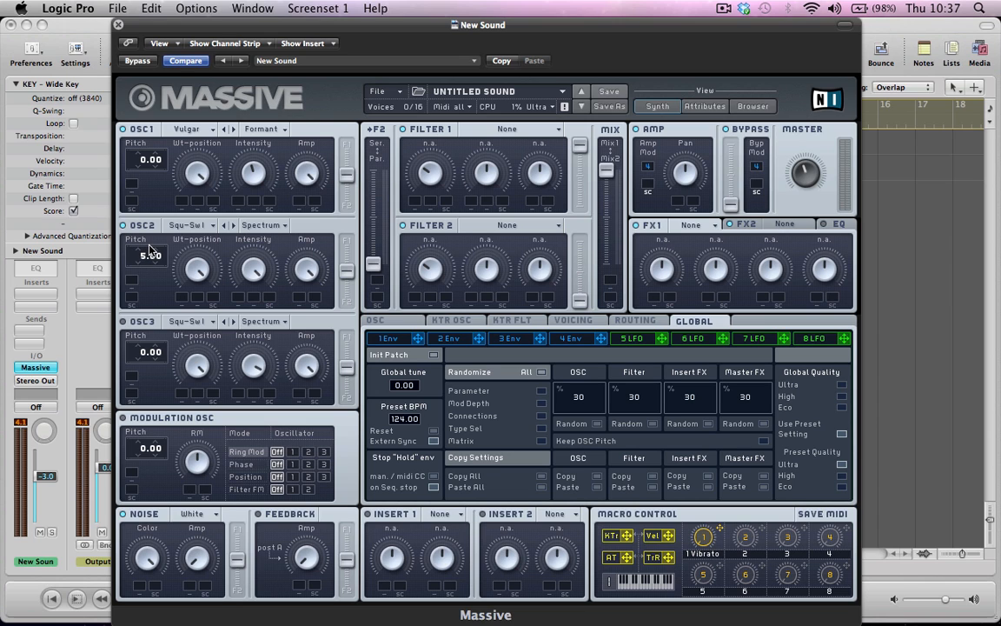
# Set OSC2's wavetable to Sin-Tri from the wavetable list
pyautogui.click(184, 224)
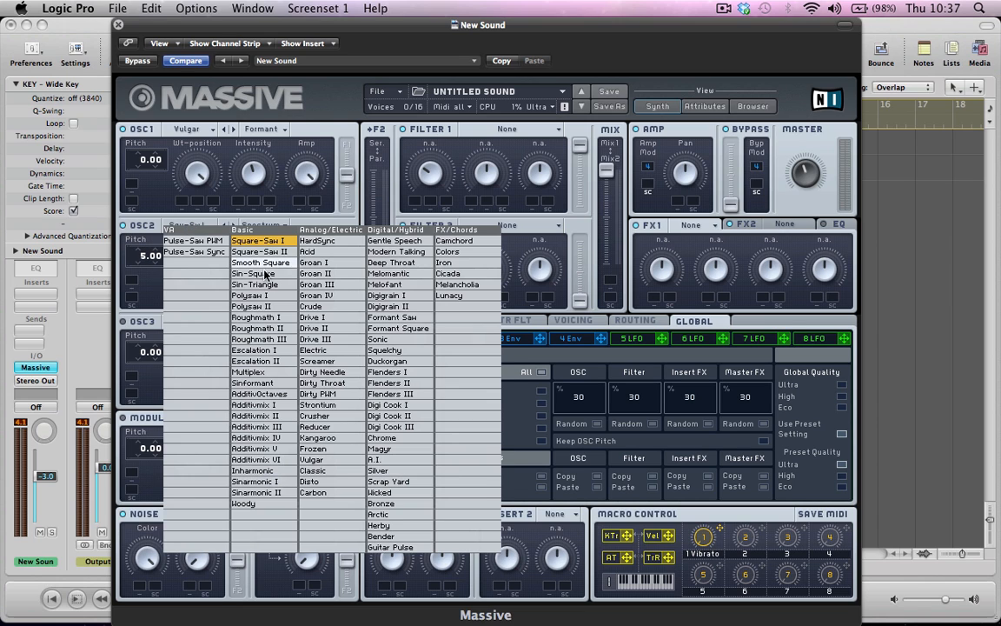
pyautogui.click(253, 285)
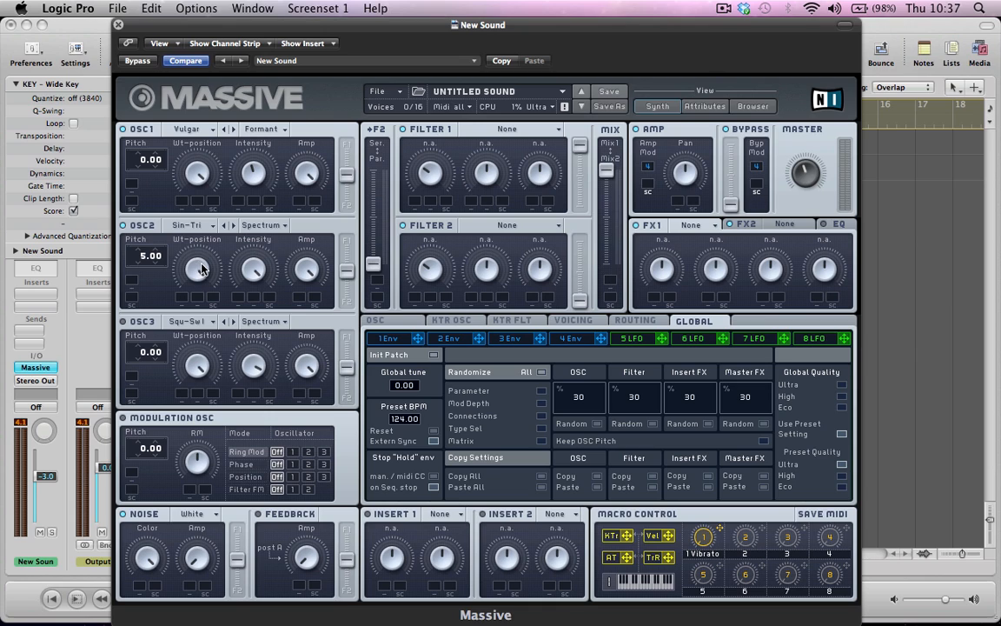
pyautogui.moveTo(202, 292)
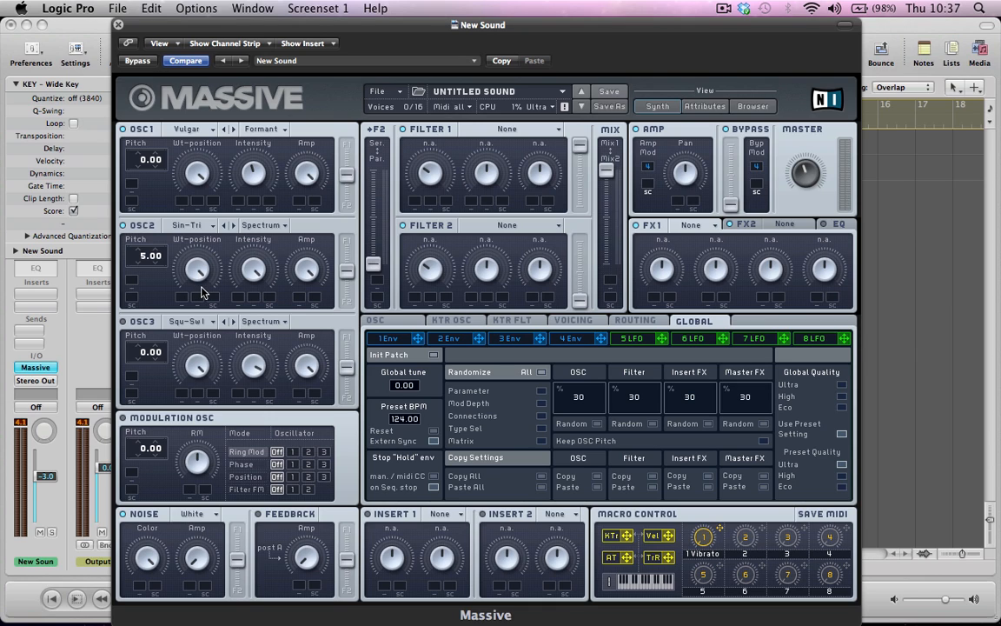
pyautogui.moveTo(219, 278)
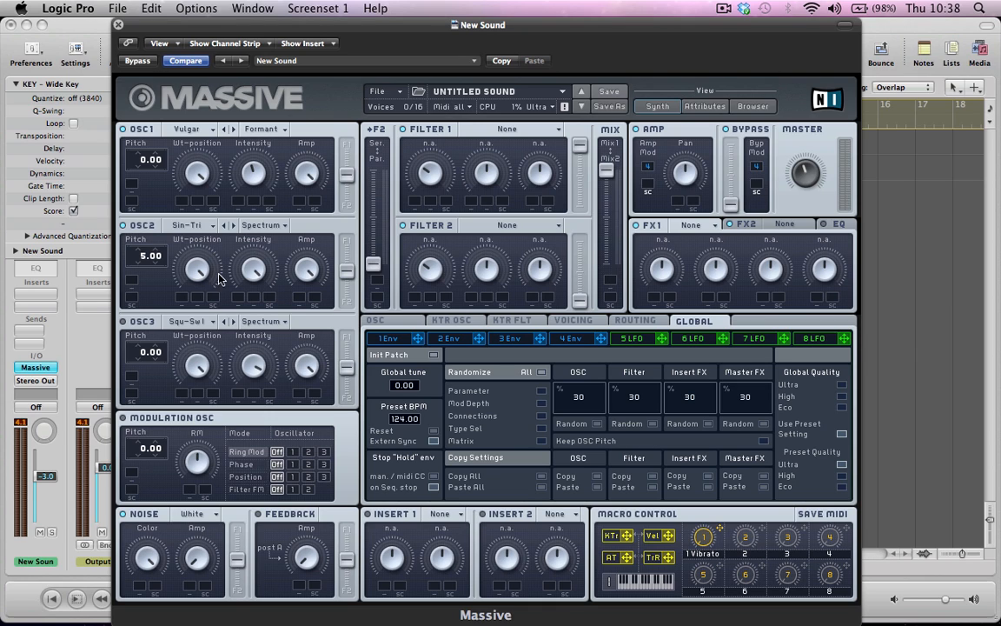
pyautogui.moveTo(254, 278)
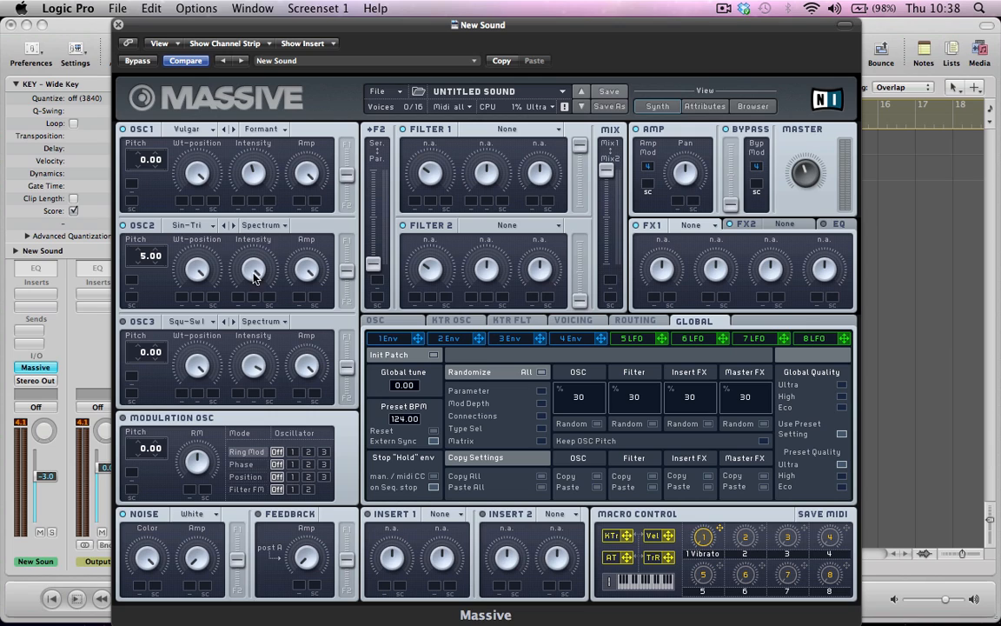
pyautogui.moveTo(310, 271)
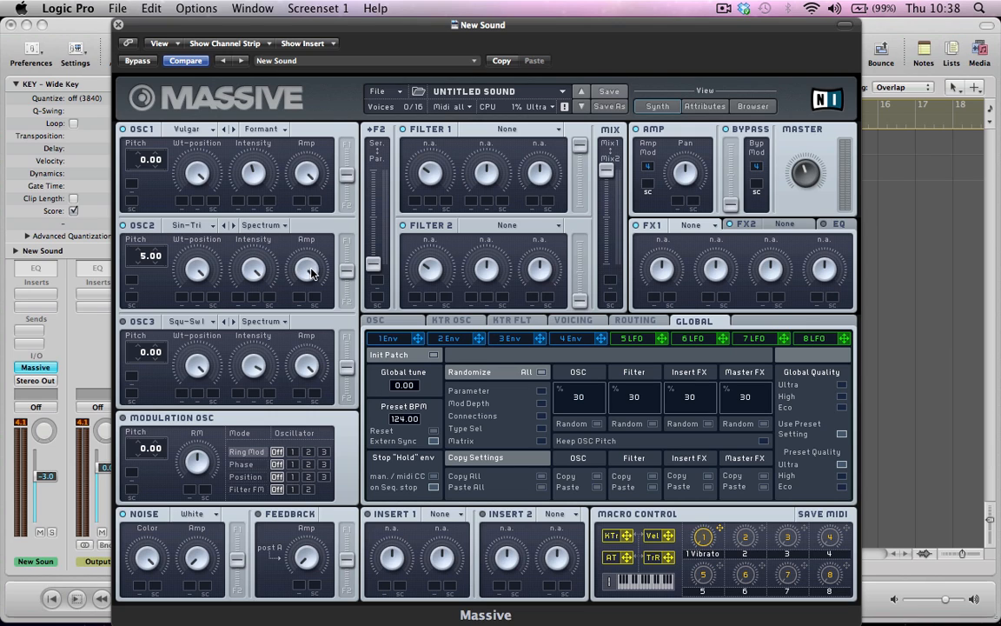
pyautogui.moveTo(344, 268)
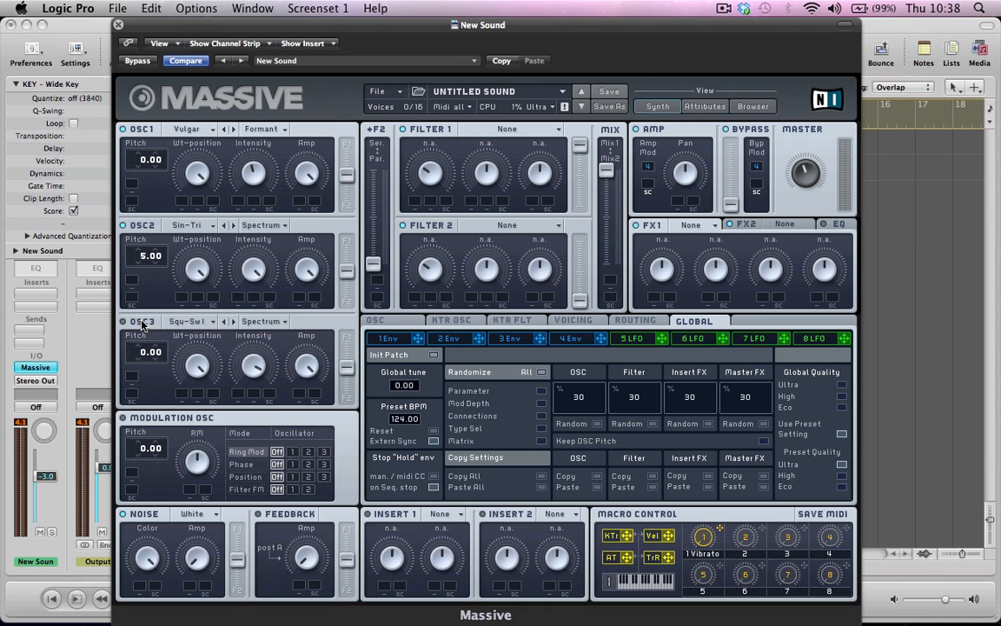
pyautogui.moveTo(143, 365)
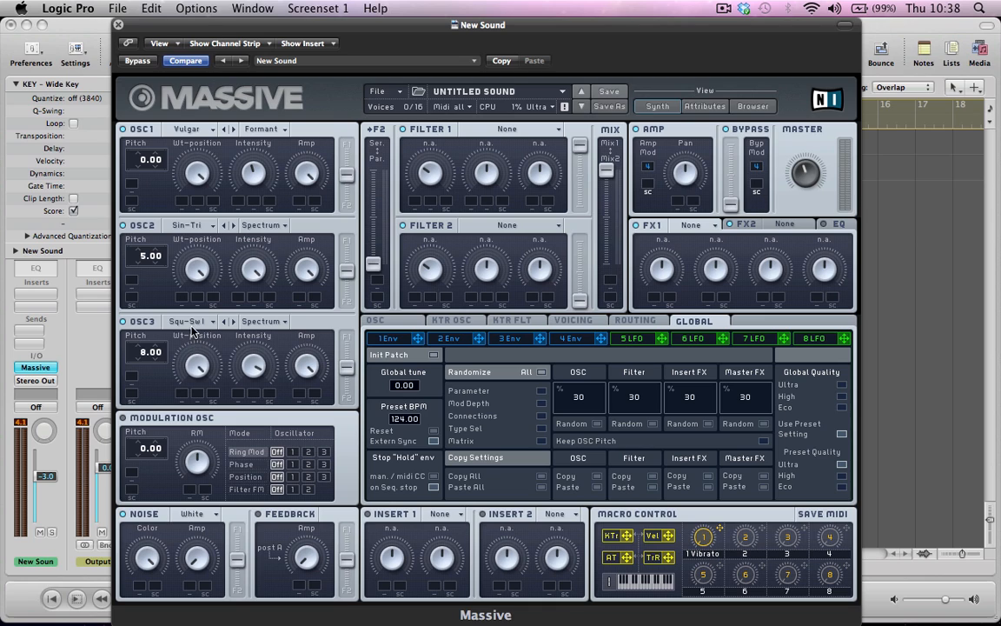
pyautogui.moveTo(222, 386)
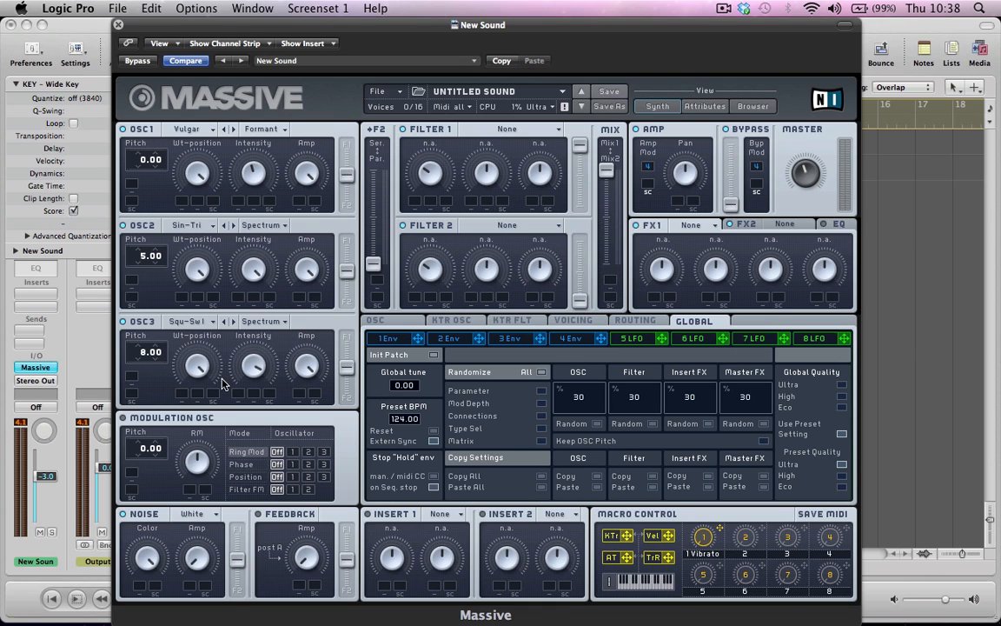
pyautogui.moveTo(194, 376)
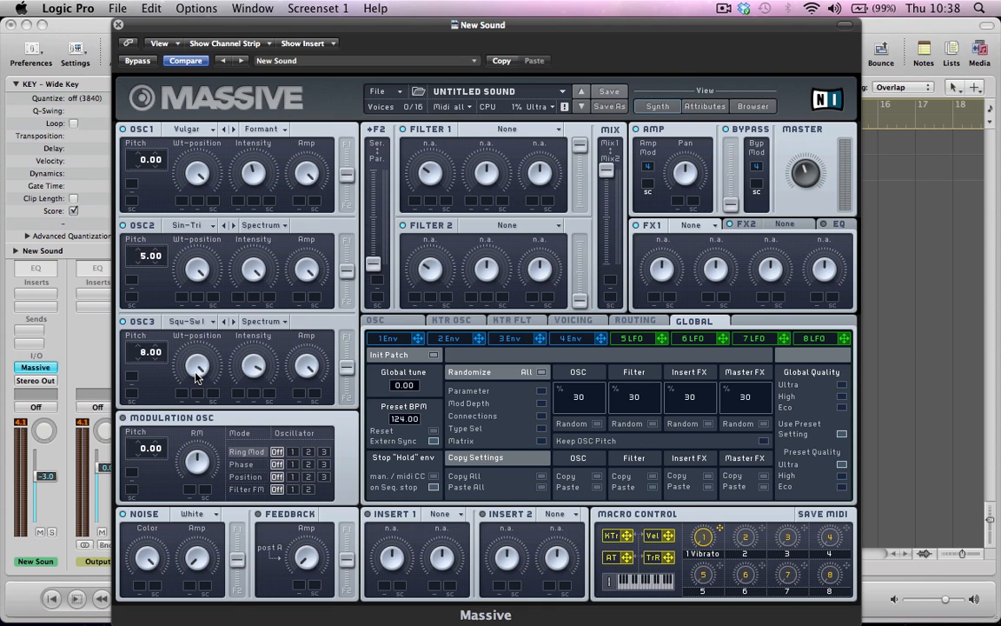
pyautogui.moveTo(254, 363)
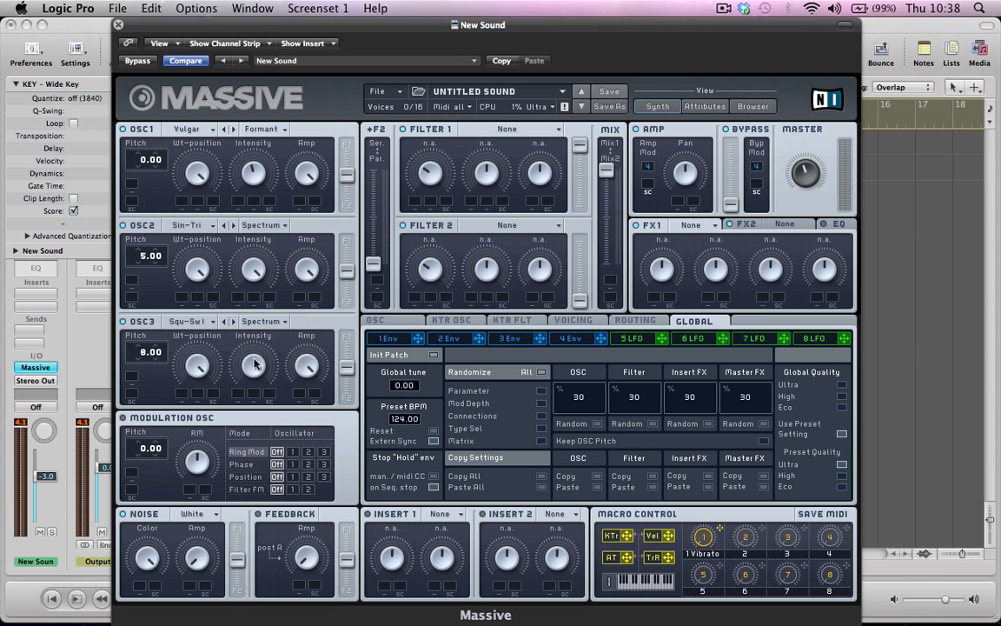
pyautogui.moveTo(317, 372)
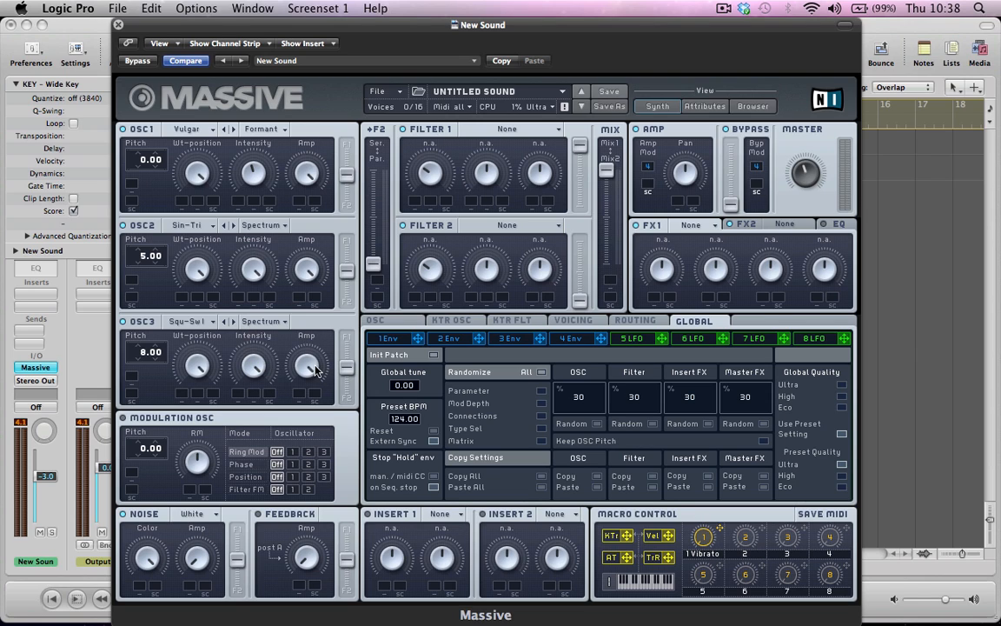
pyautogui.moveTo(338, 369)
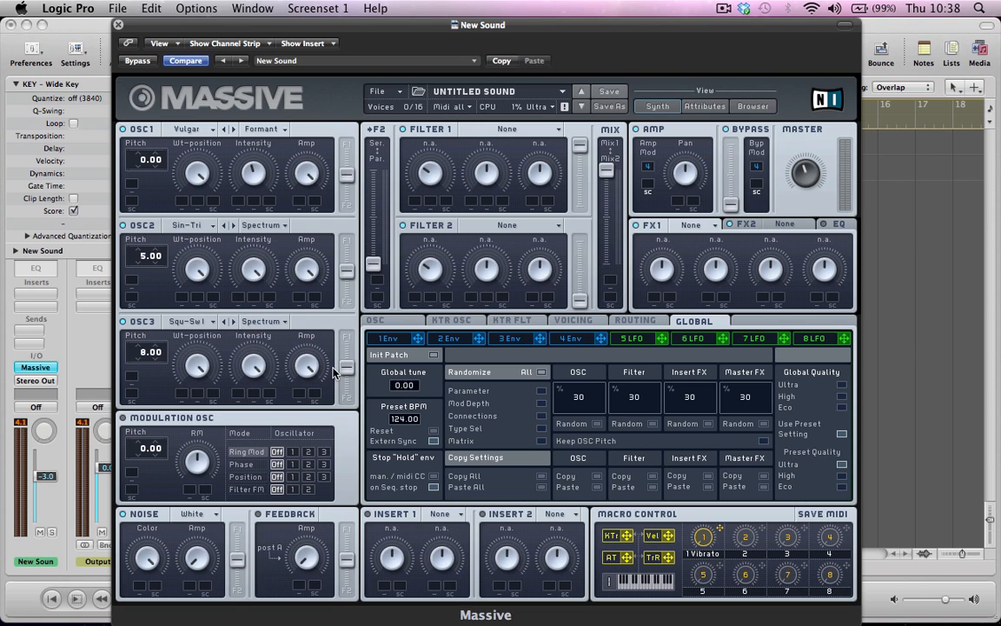
pyautogui.moveTo(299, 403)
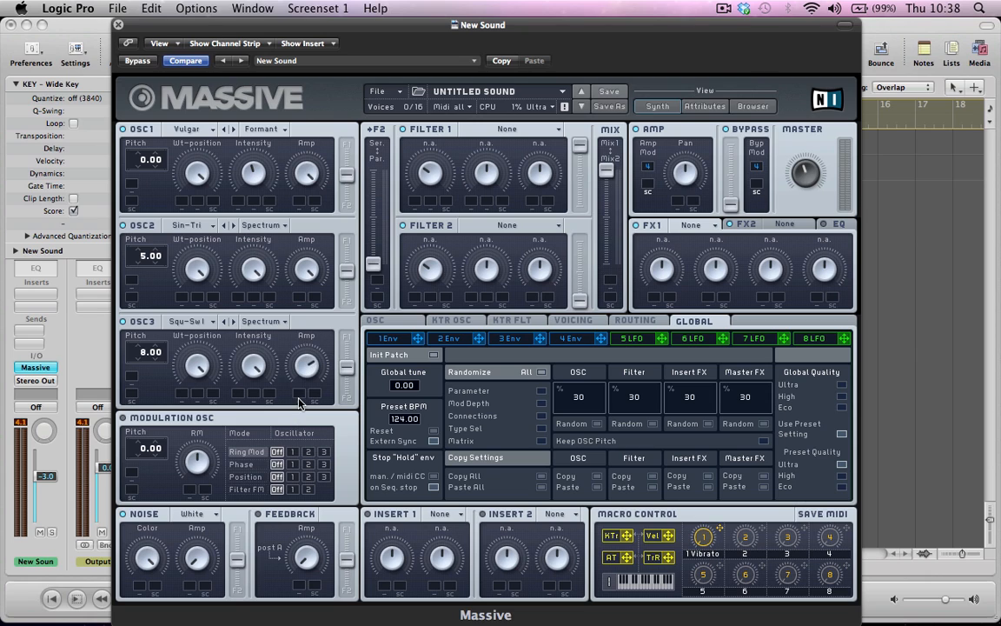
pyautogui.moveTo(306, 377)
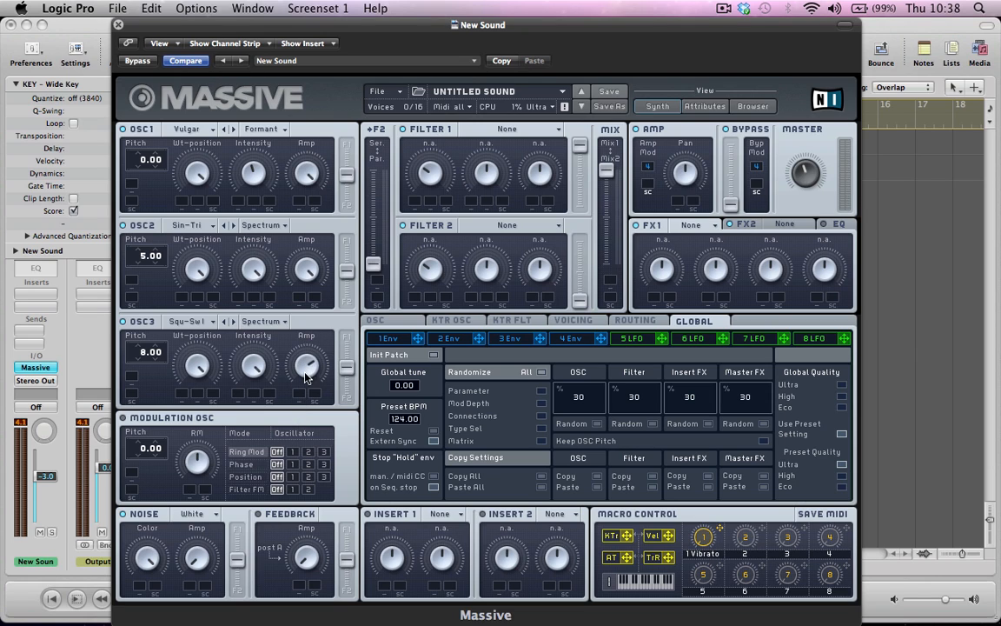
pyautogui.moveTo(344, 369)
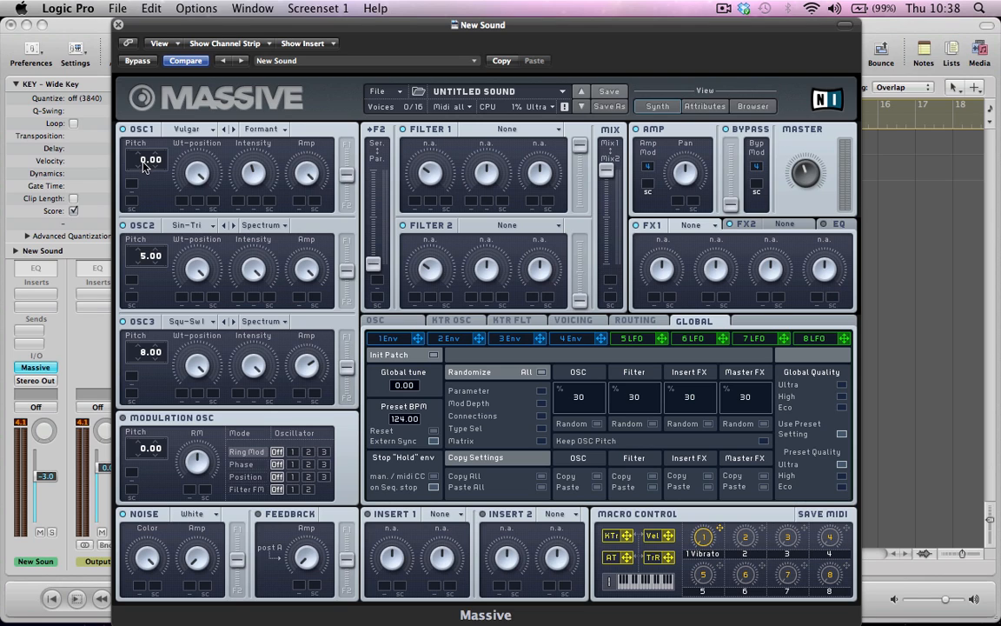
pyautogui.moveTo(148, 238)
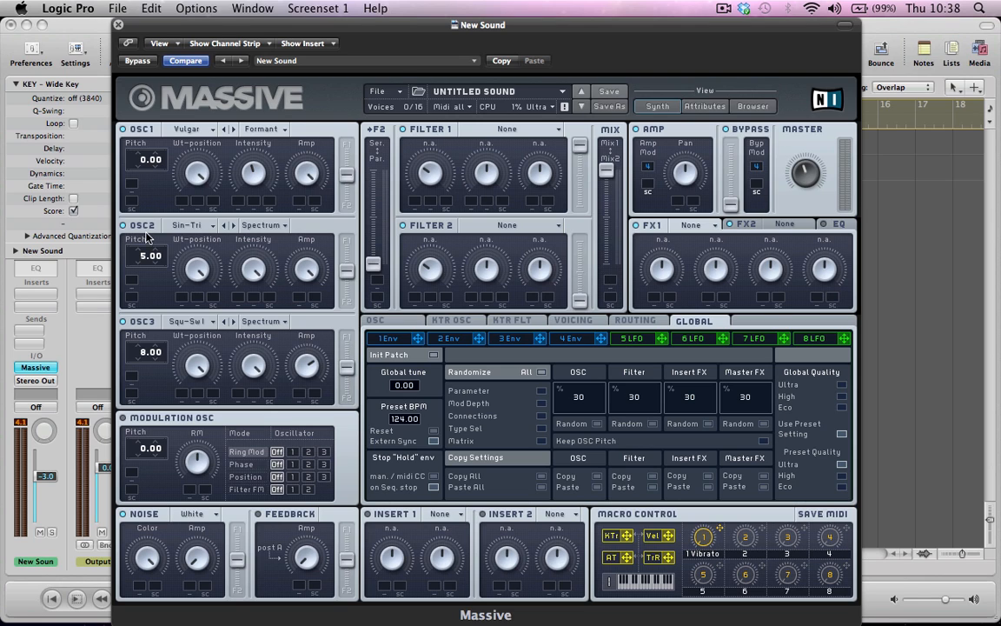
pyautogui.moveTo(148, 360)
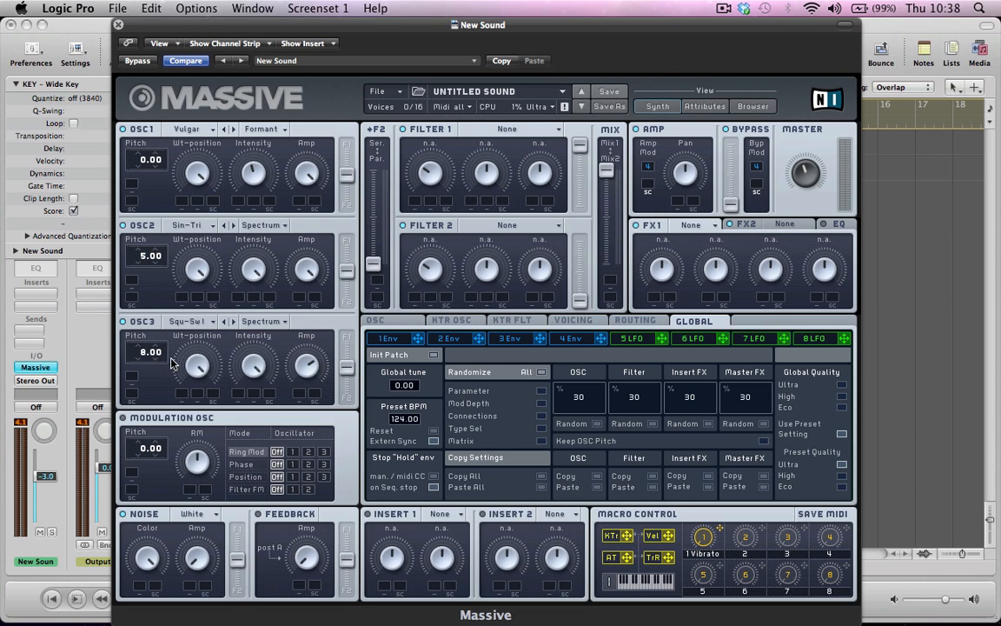
pyautogui.moveTo(146, 167)
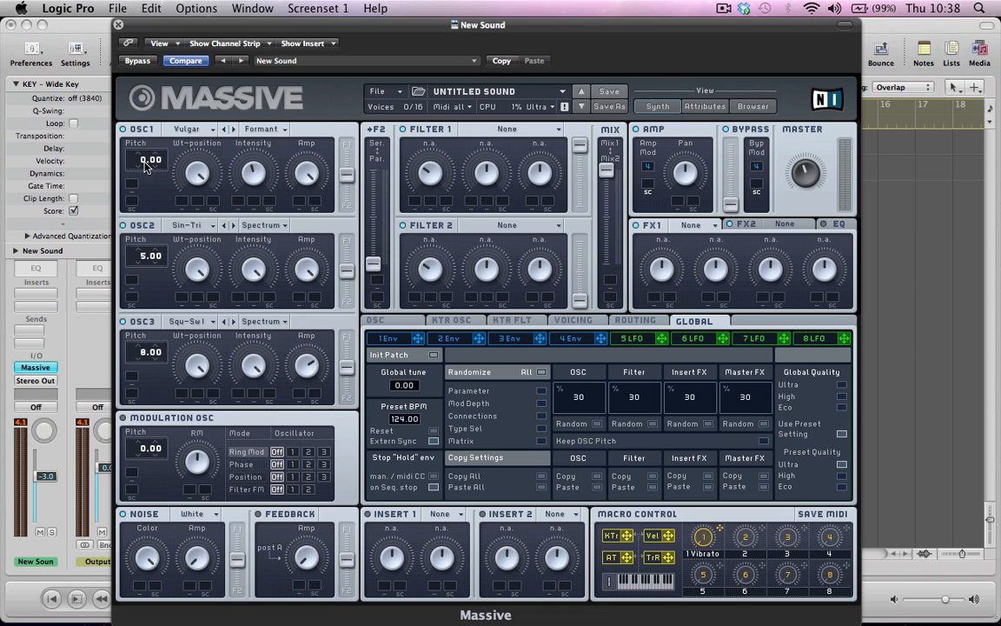
pyautogui.moveTo(146, 237)
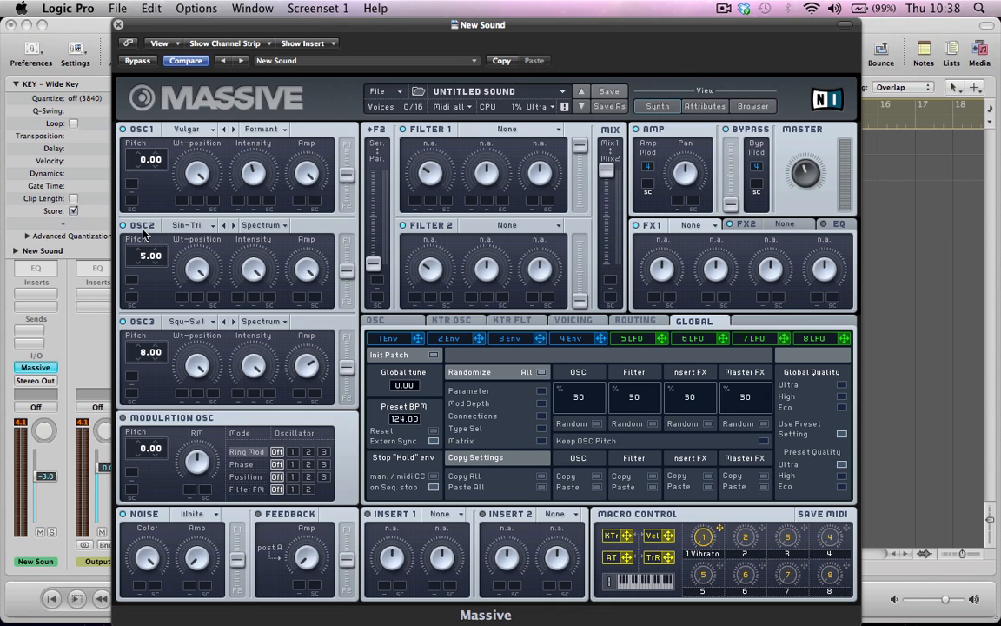
pyautogui.moveTo(172, 274)
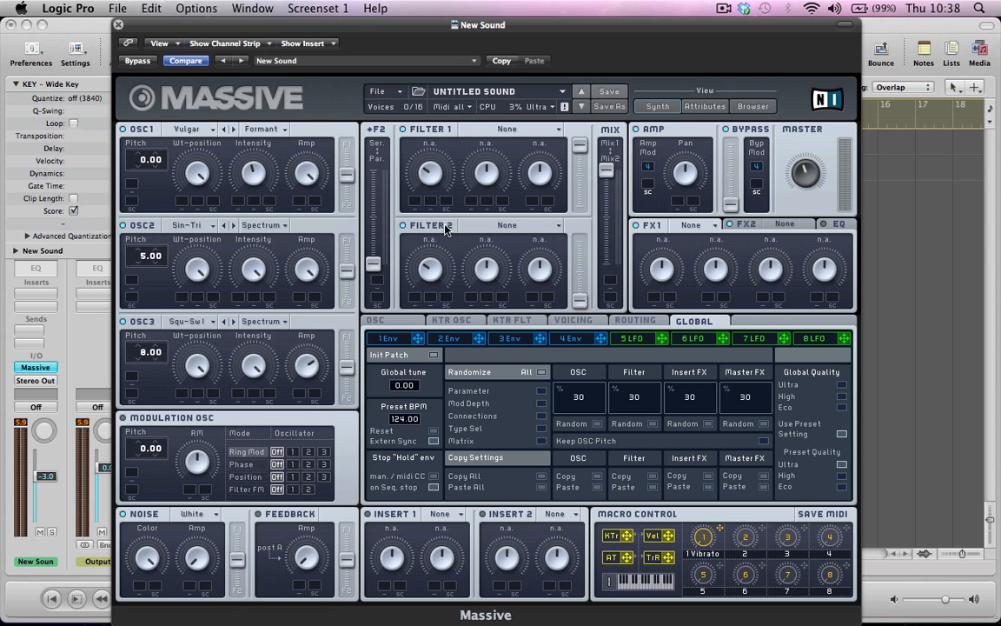
pyautogui.moveTo(572, 371)
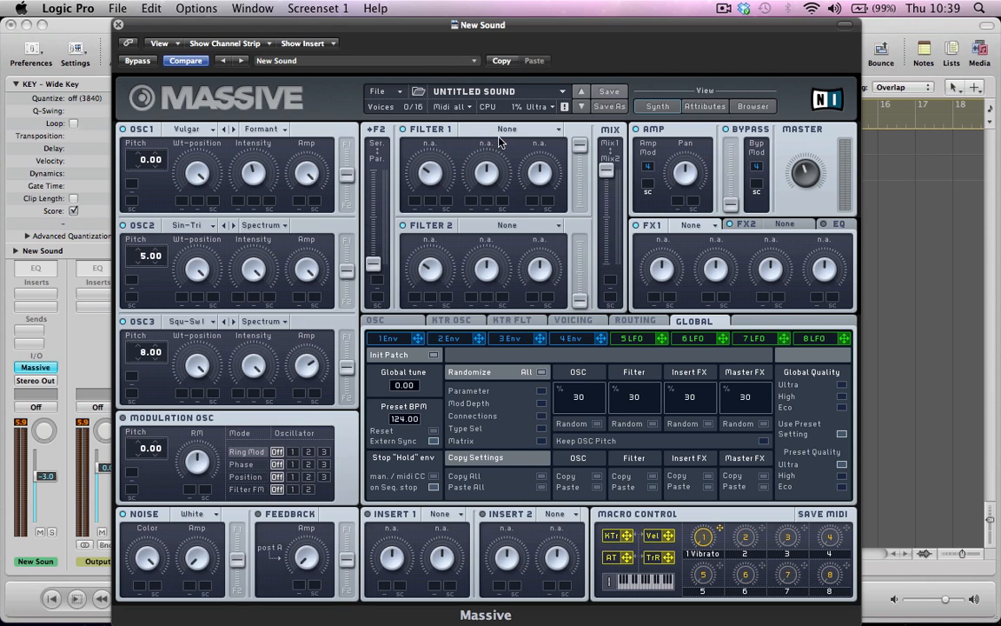
# Set Filter 1's type to Lowpass 4
pyautogui.click(507, 129)
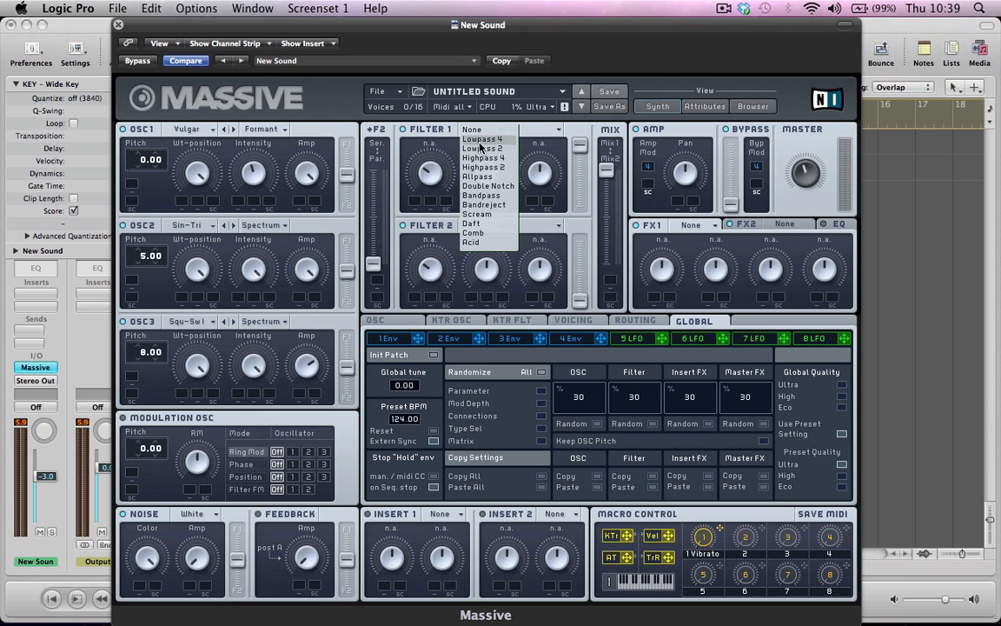
pyautogui.click(483, 139)
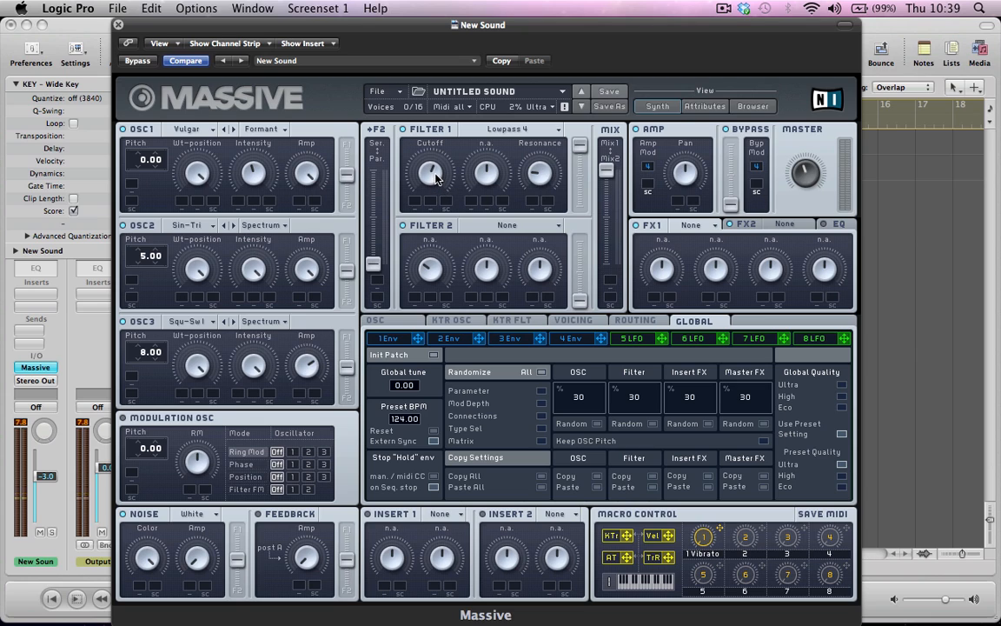
pyautogui.moveTo(443, 187)
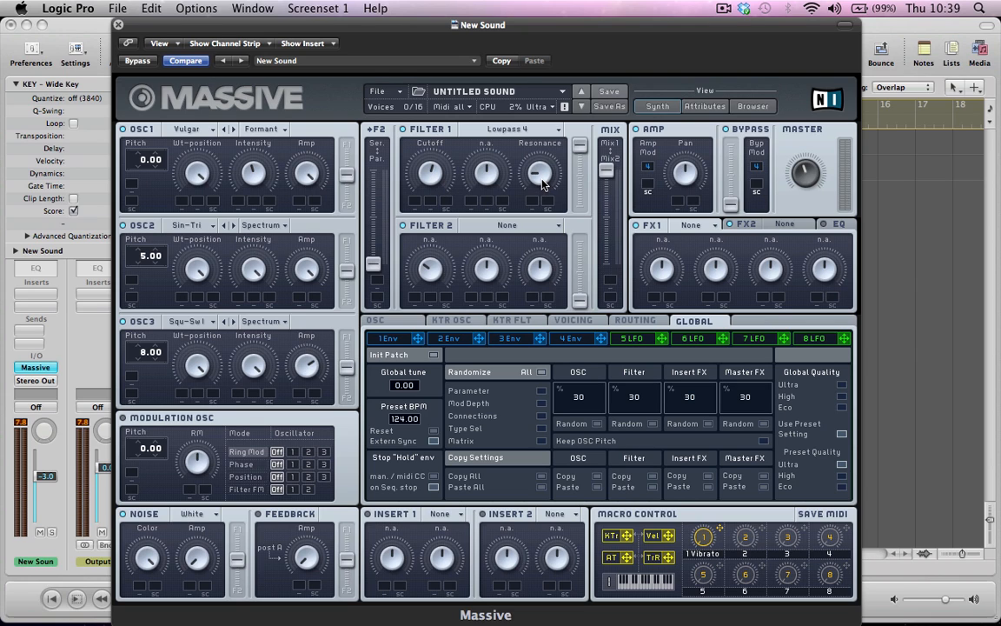
pyautogui.moveTo(577, 143)
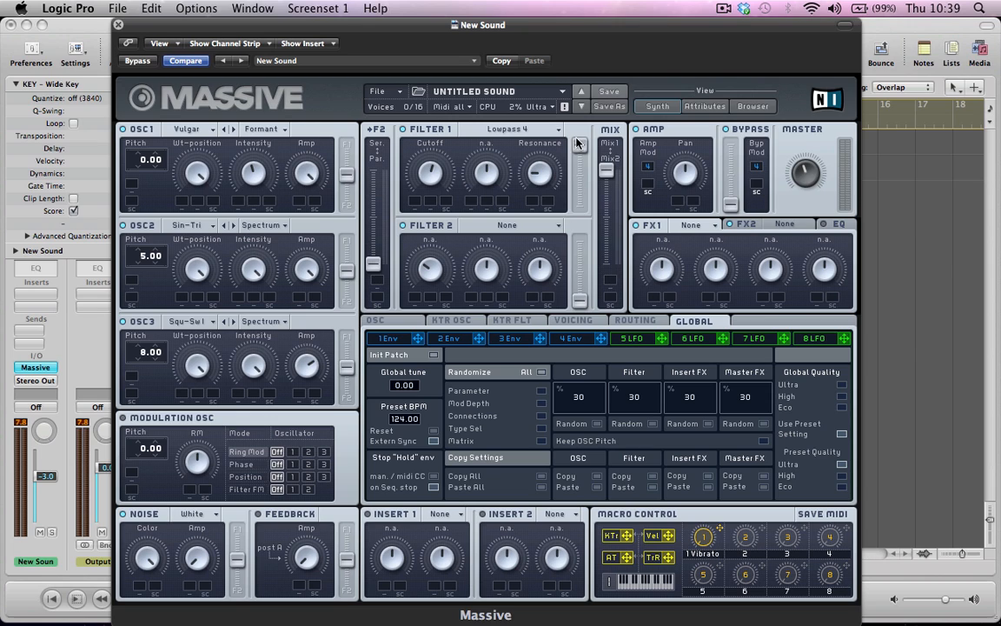
pyautogui.moveTo(588, 180)
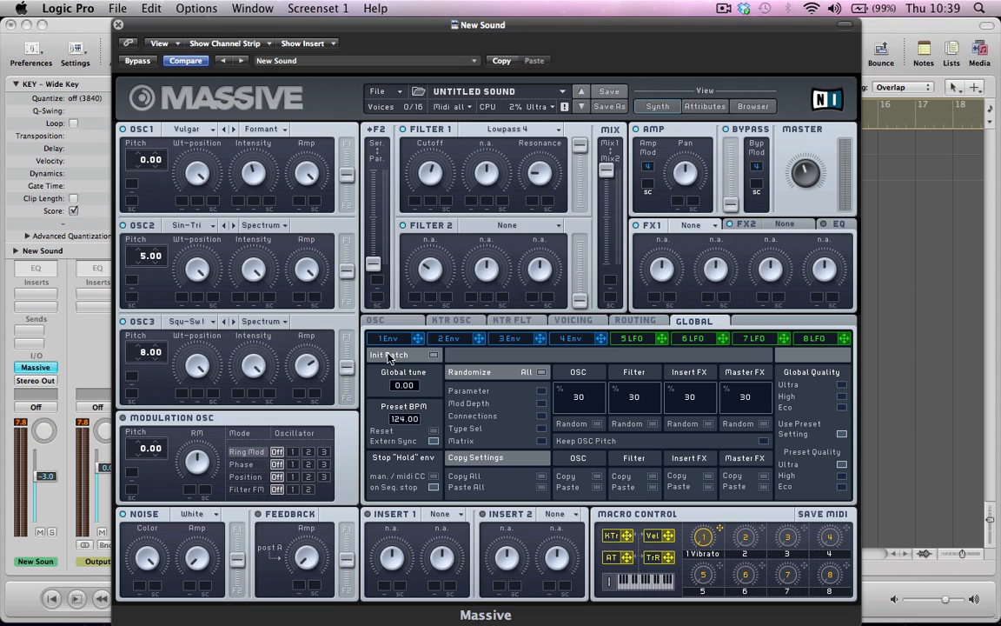
# Bring up the 1 Env envelope page for shaping its decay
pyautogui.click(386, 337)
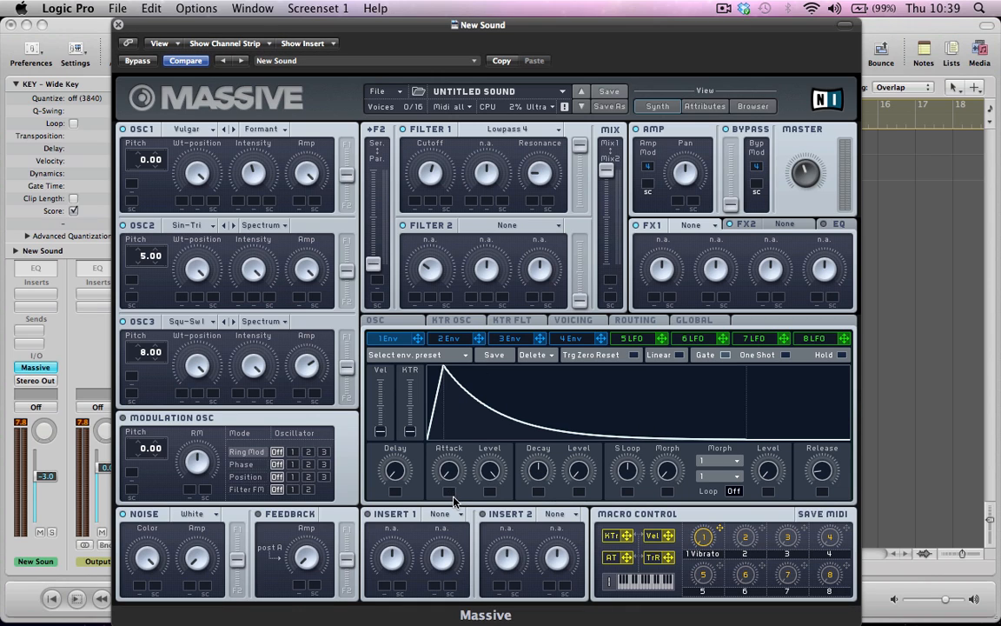
pyautogui.moveTo(535, 483)
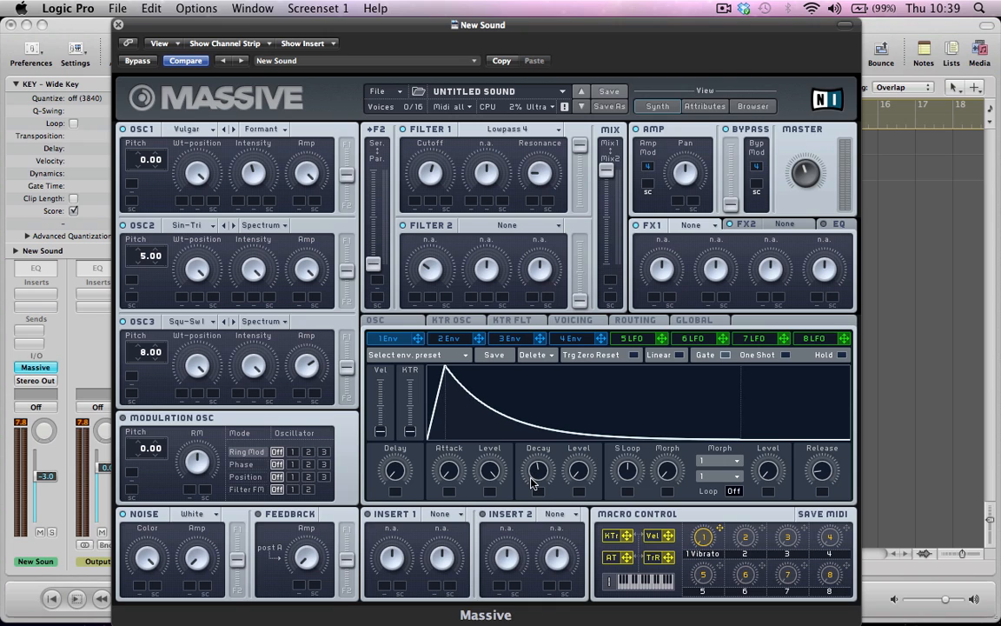
pyautogui.moveTo(594, 480)
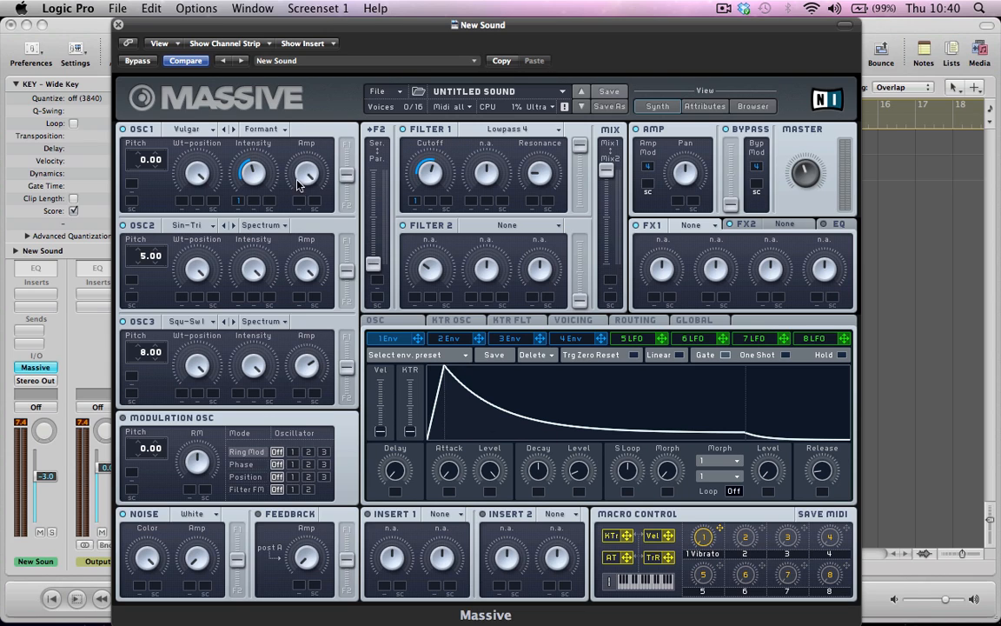
pyautogui.moveTo(438, 177)
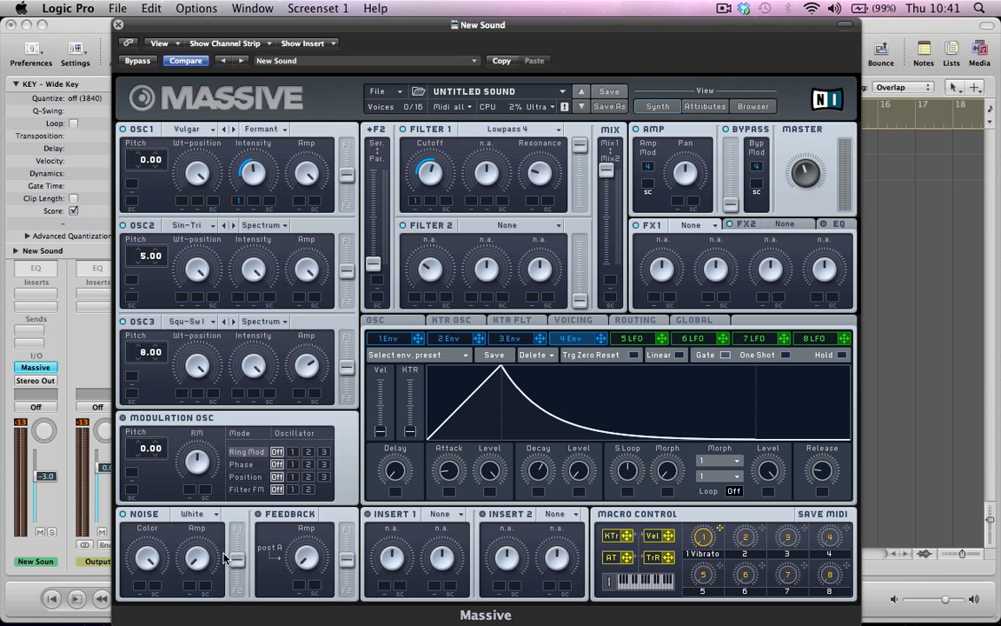
pyautogui.moveTo(193, 530)
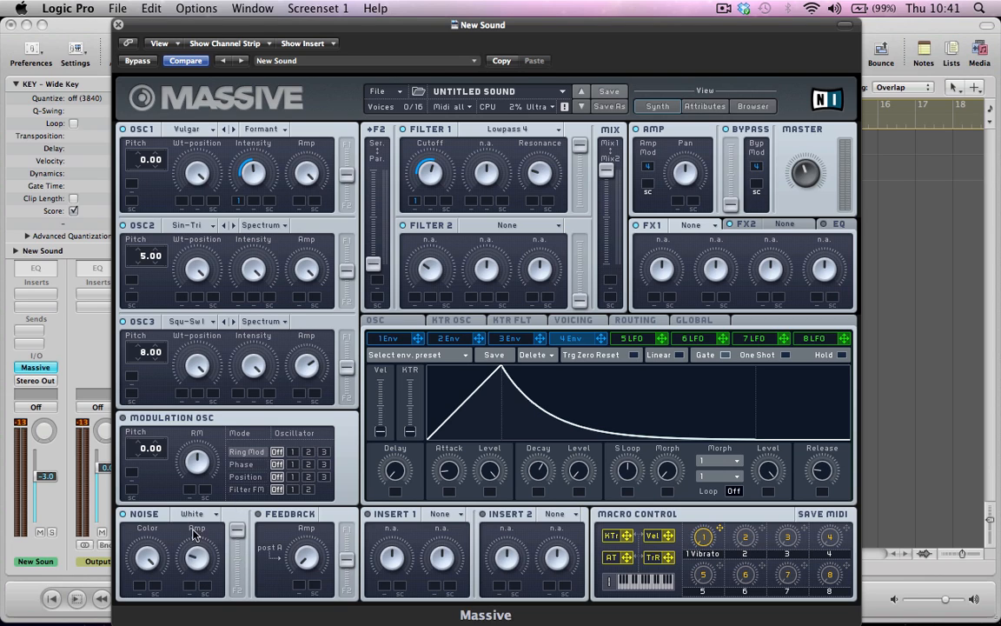
pyautogui.moveTo(194, 590)
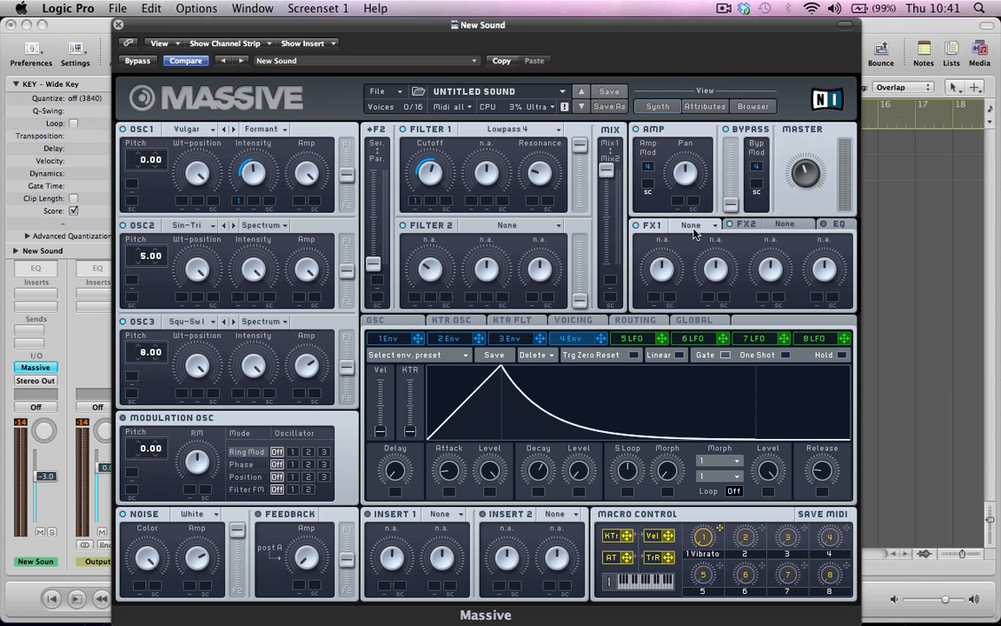
pyautogui.moveTo(782, 228)
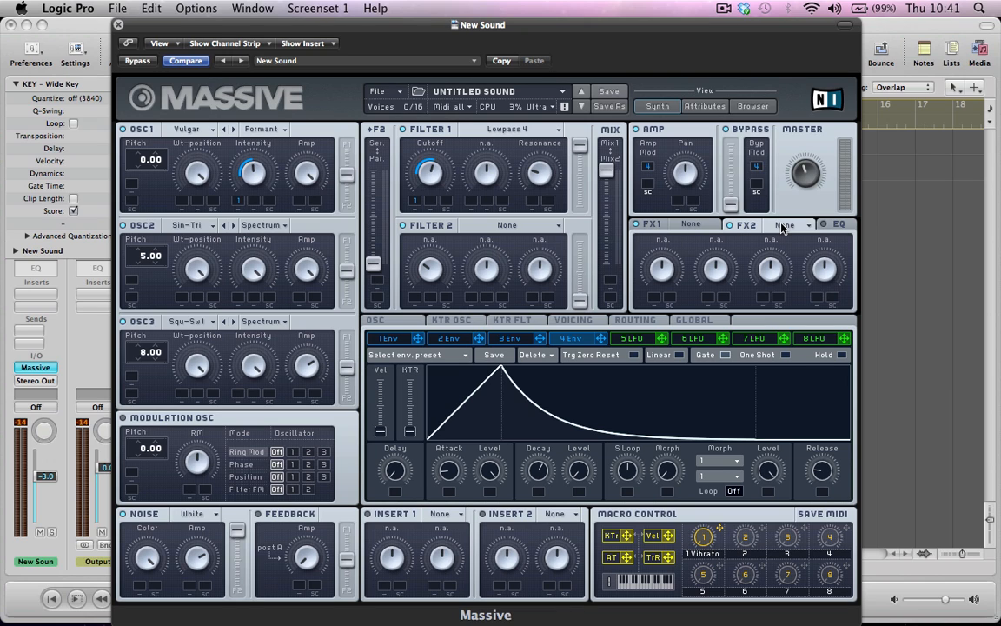
# Load the Delay Synced effect into the FX2 slot
pyautogui.click(785, 226)
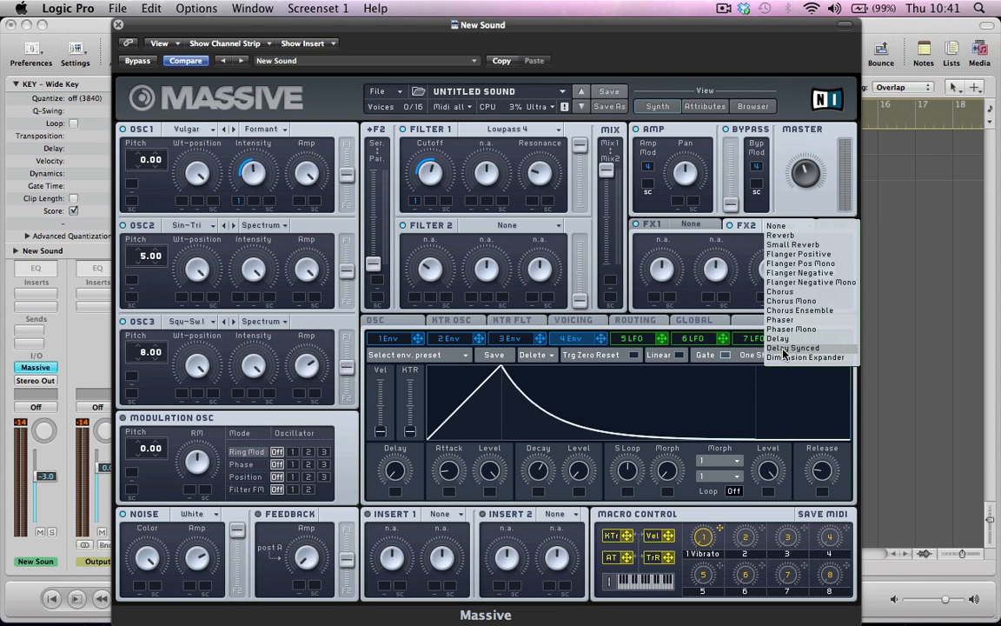
pyautogui.click(792, 348)
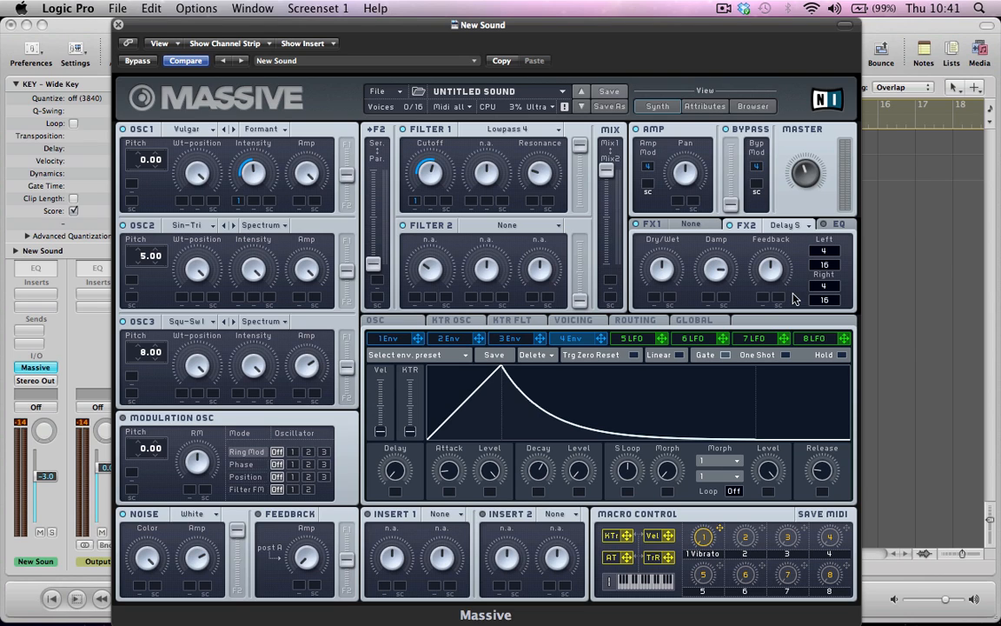
pyautogui.moveTo(643, 274)
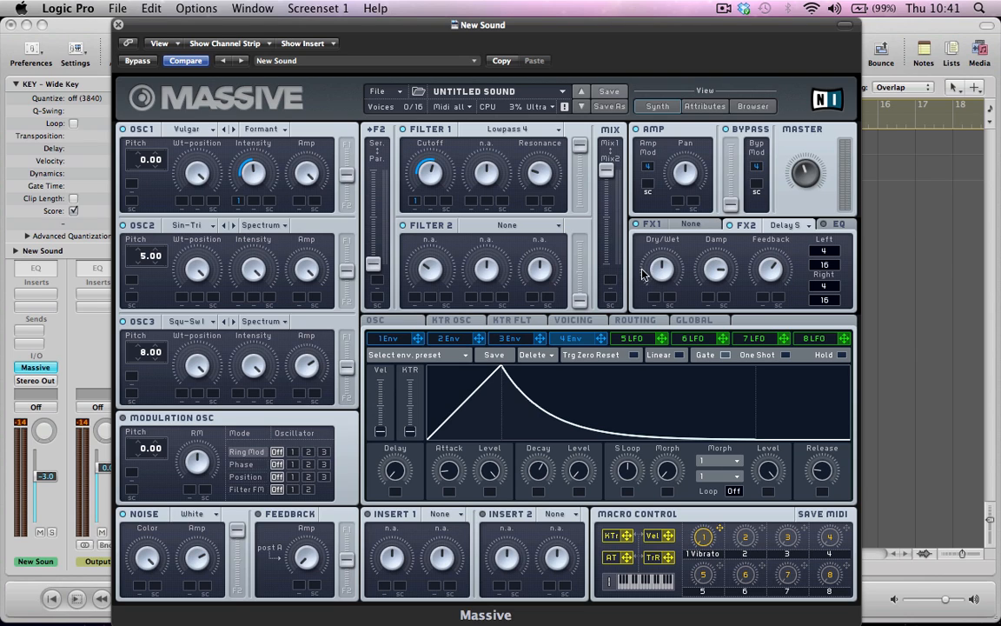
pyautogui.moveTo(657, 303)
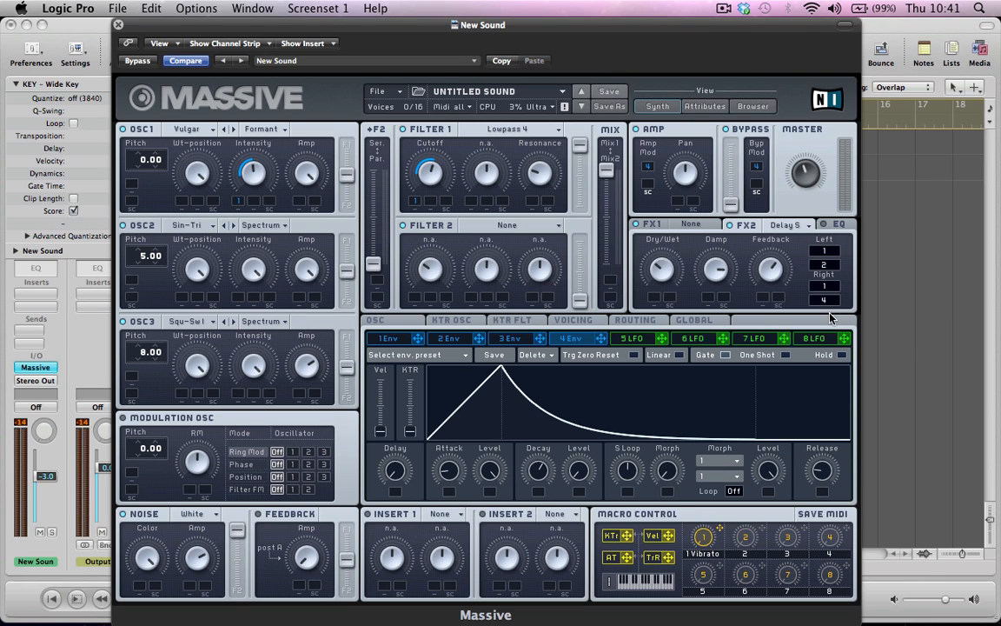
pyautogui.click(824, 299)
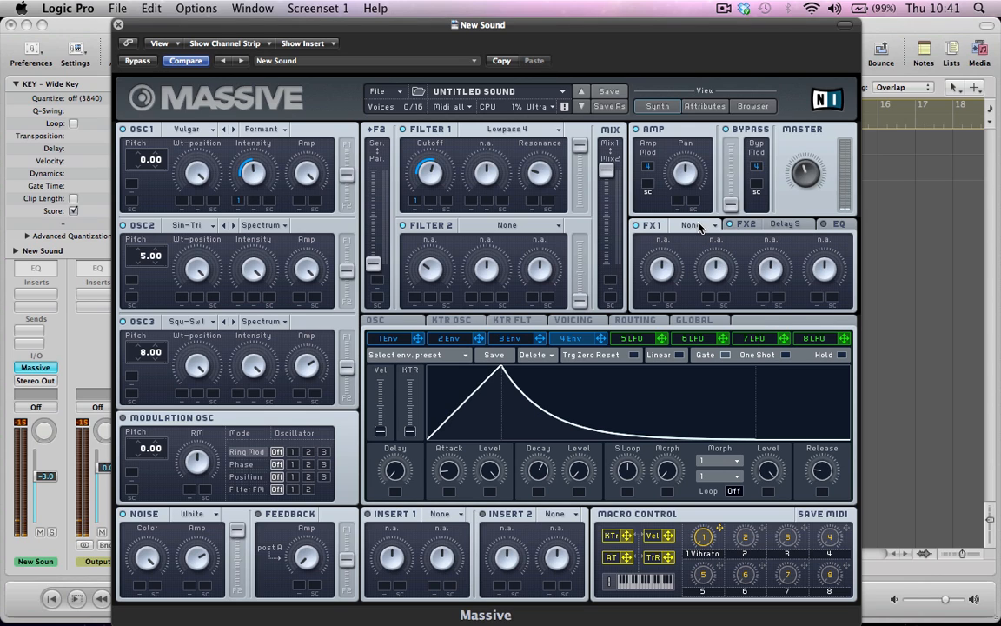
# Load a Reverb into the FX1 slot alongside the synced delay
pyautogui.click(695, 226)
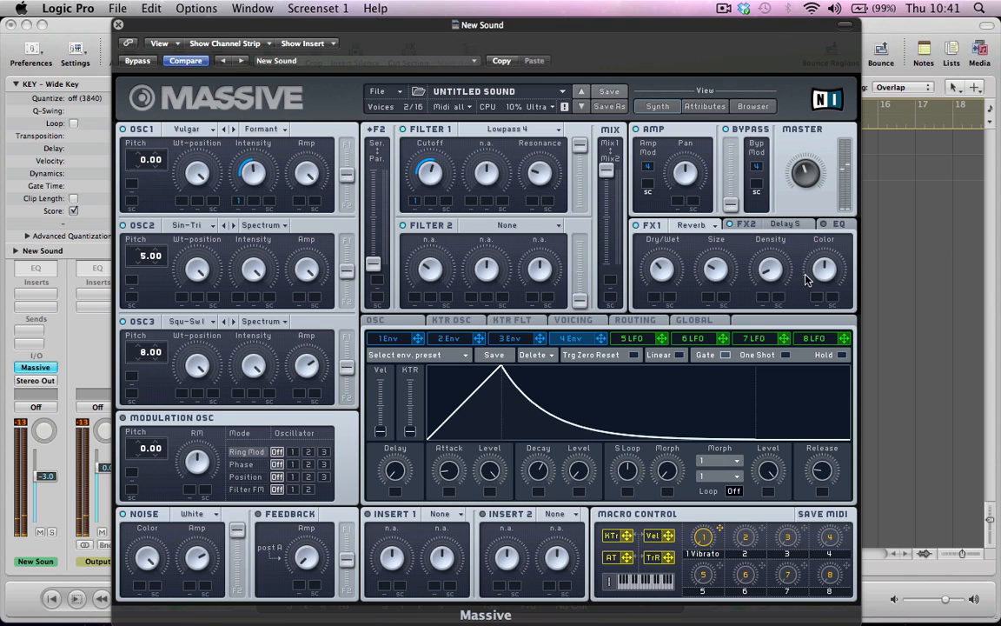
pyautogui.moveTo(657, 303)
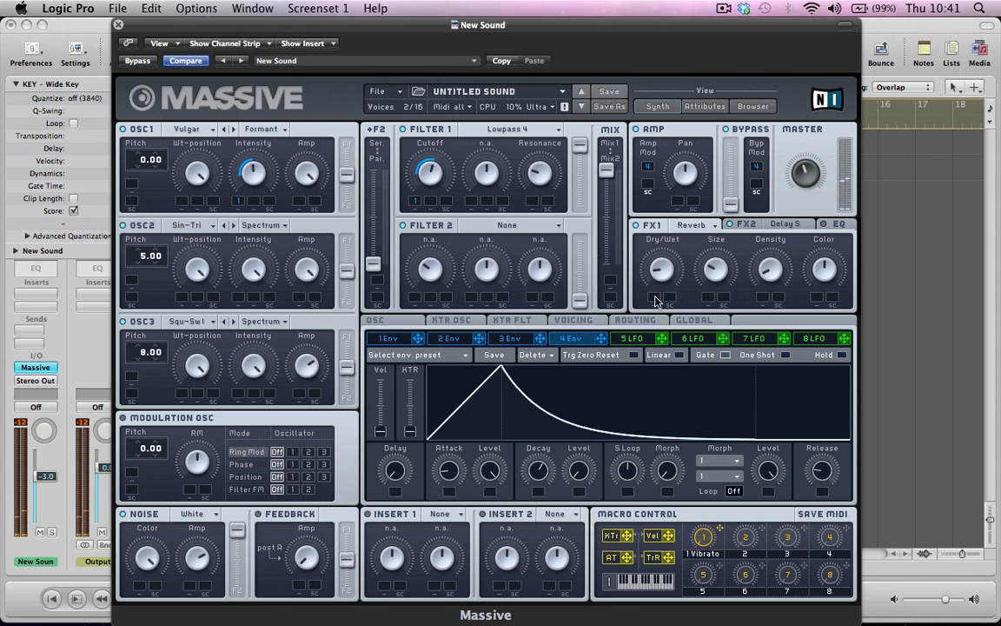
pyautogui.click(375, 320)
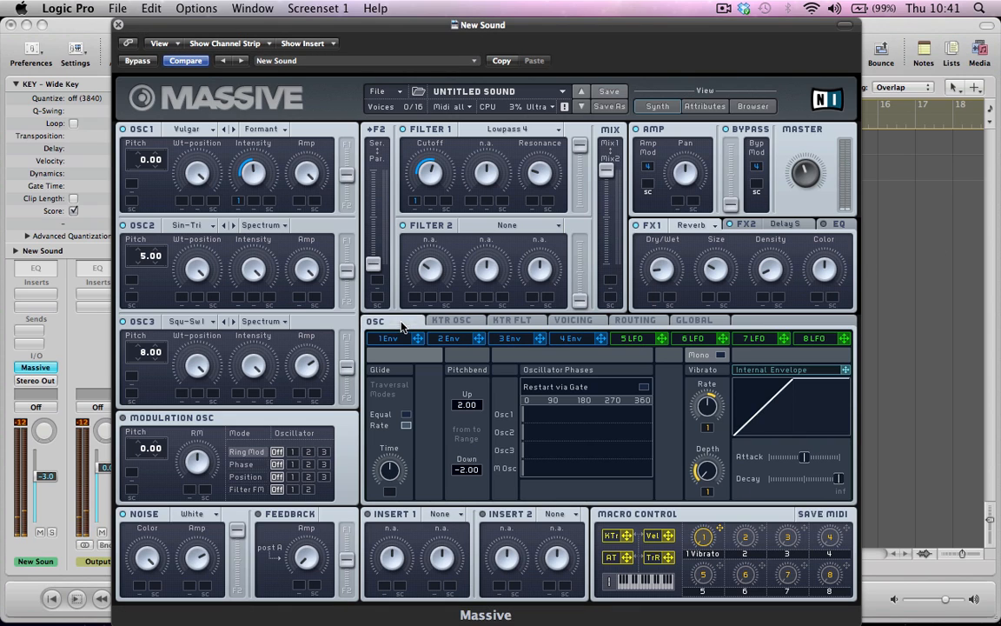
# Switch the lower panel to the Voicing page with unison and polyphony options
pyautogui.click(574, 320)
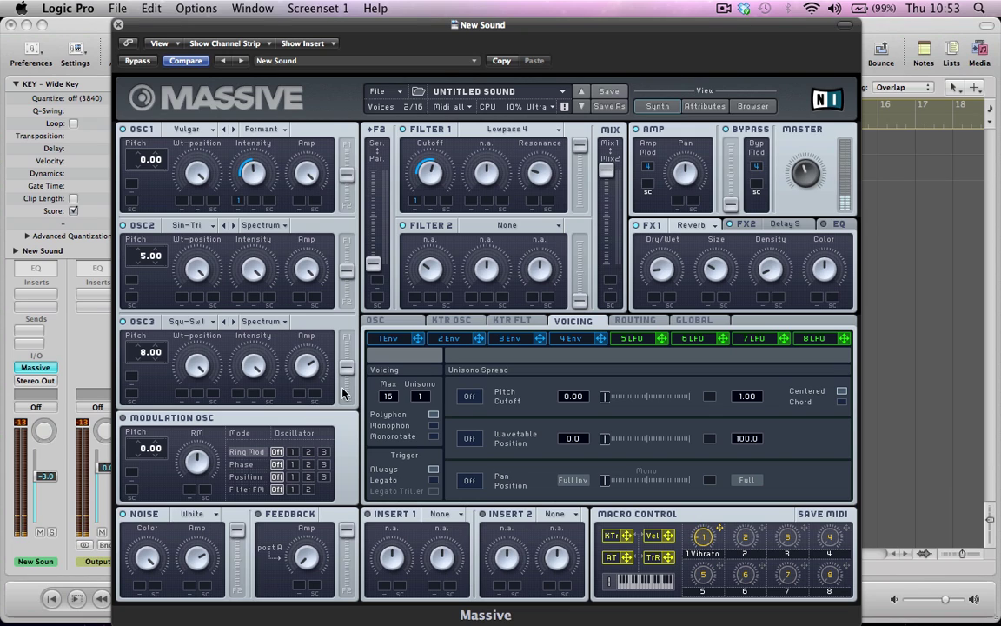
# Set Unisons to 2 and switch the pitch unison spread on
pyautogui.click(421, 397)
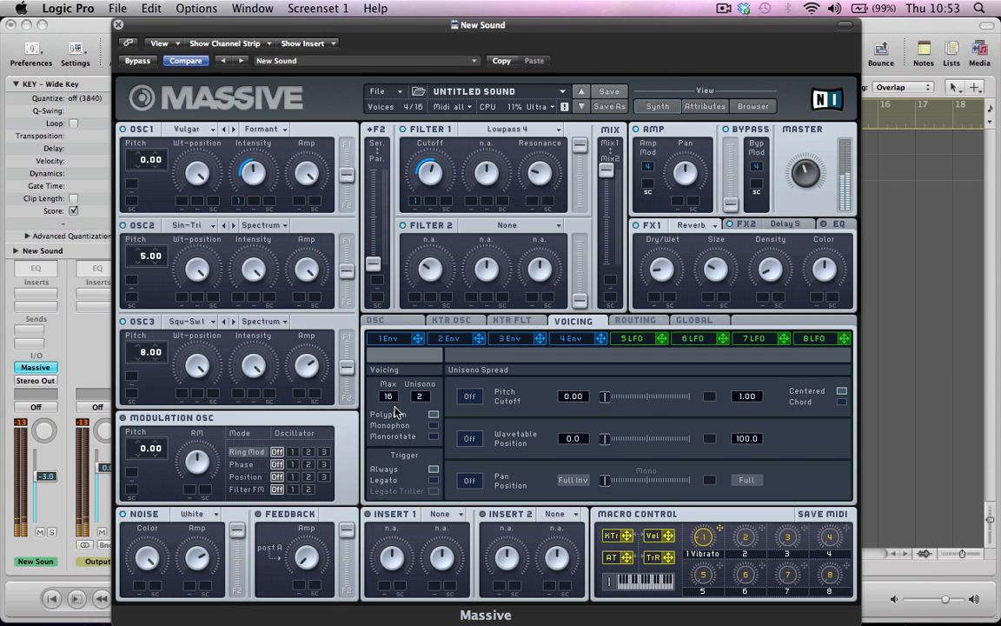
pyautogui.moveTo(461, 400)
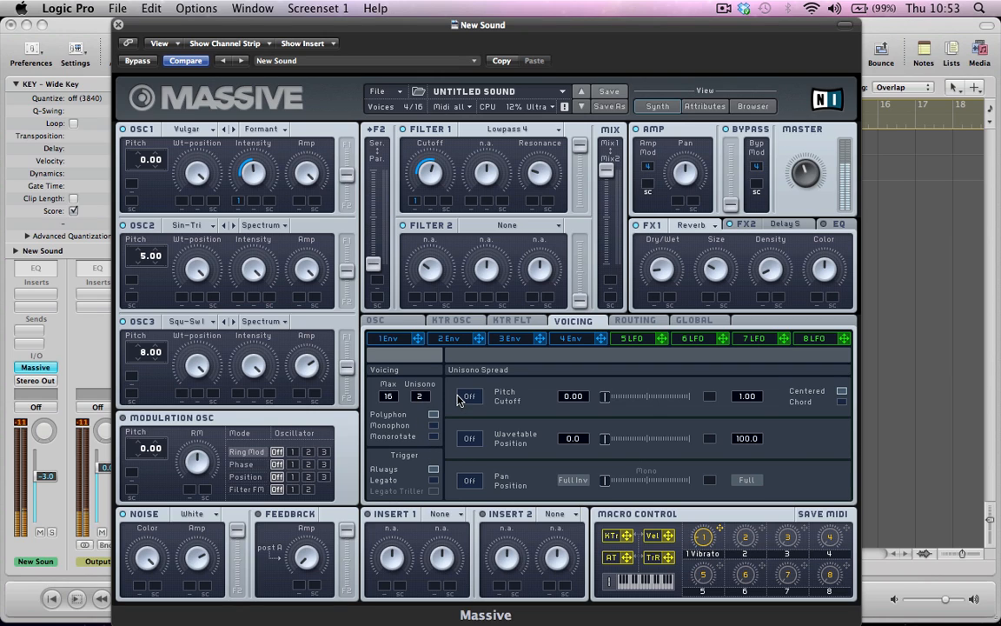
pyautogui.click(469, 396)
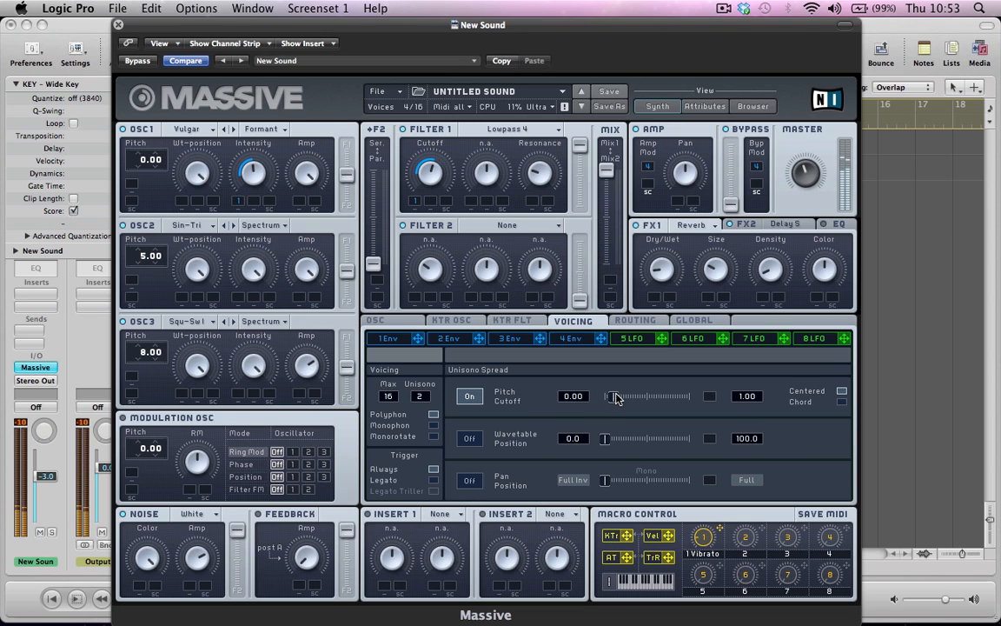
pyautogui.moveTo(394, 454)
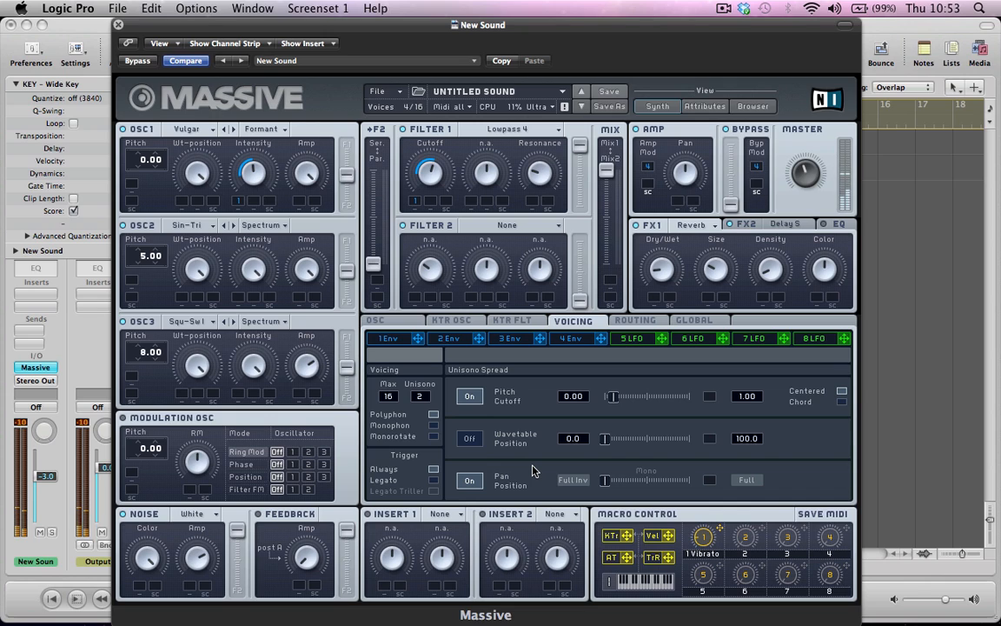
pyautogui.moveTo(716, 264)
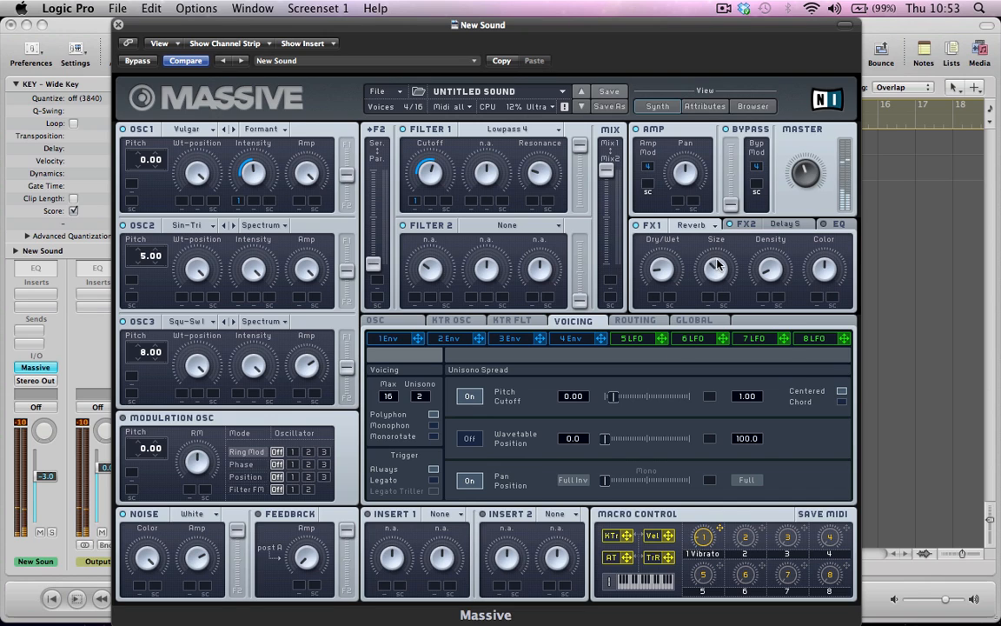
pyautogui.moveTo(716, 254)
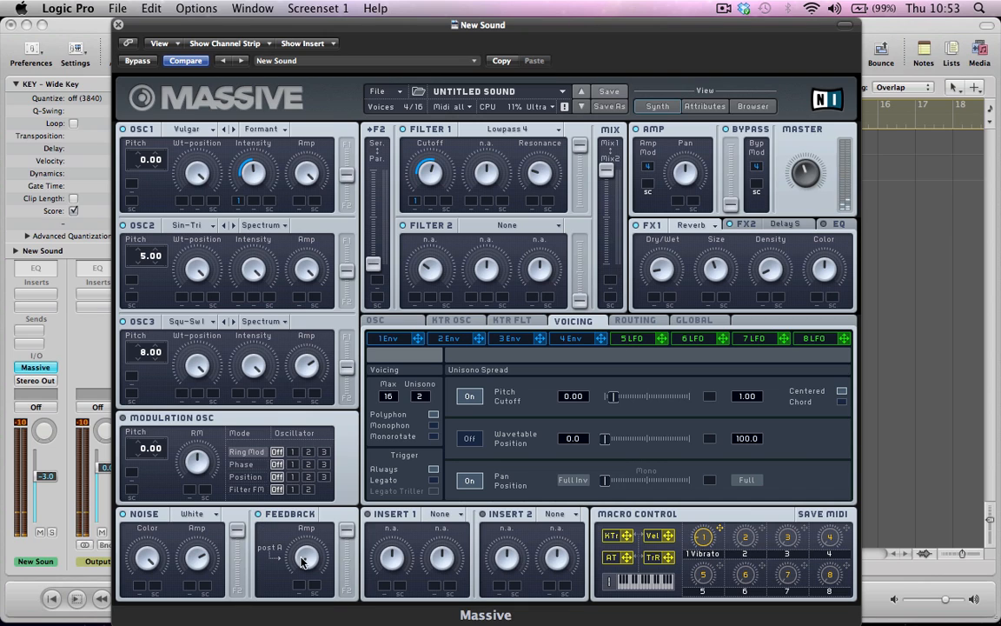
pyautogui.moveTo(303, 537)
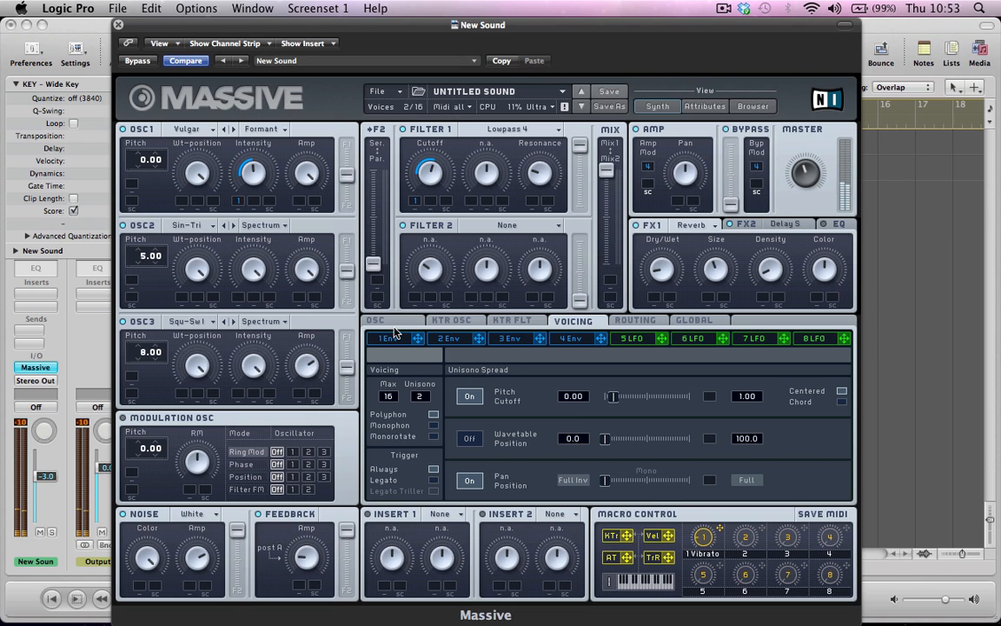
pyautogui.click(375, 319)
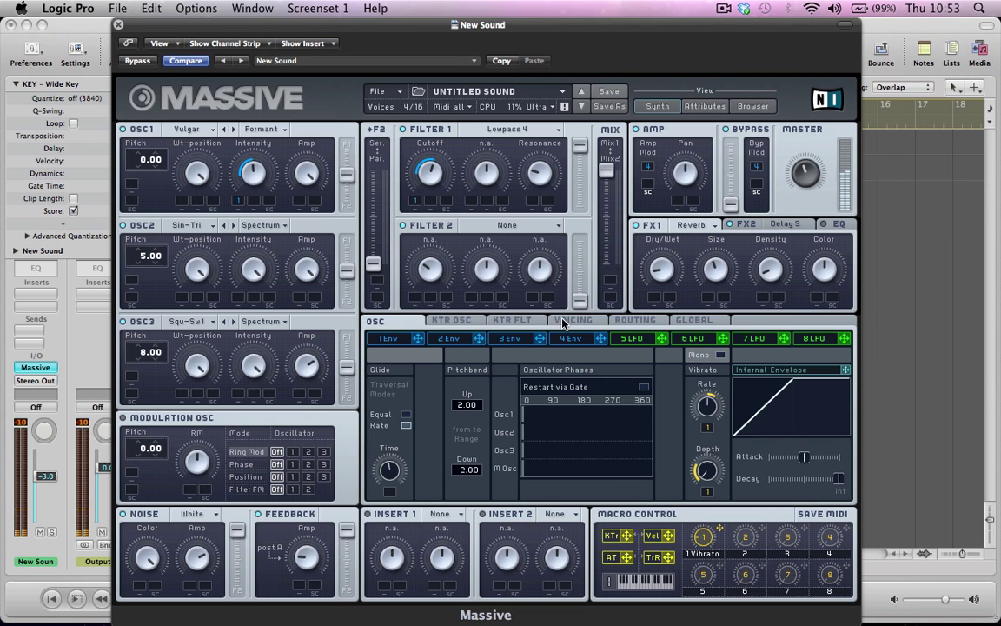
pyautogui.click(574, 320)
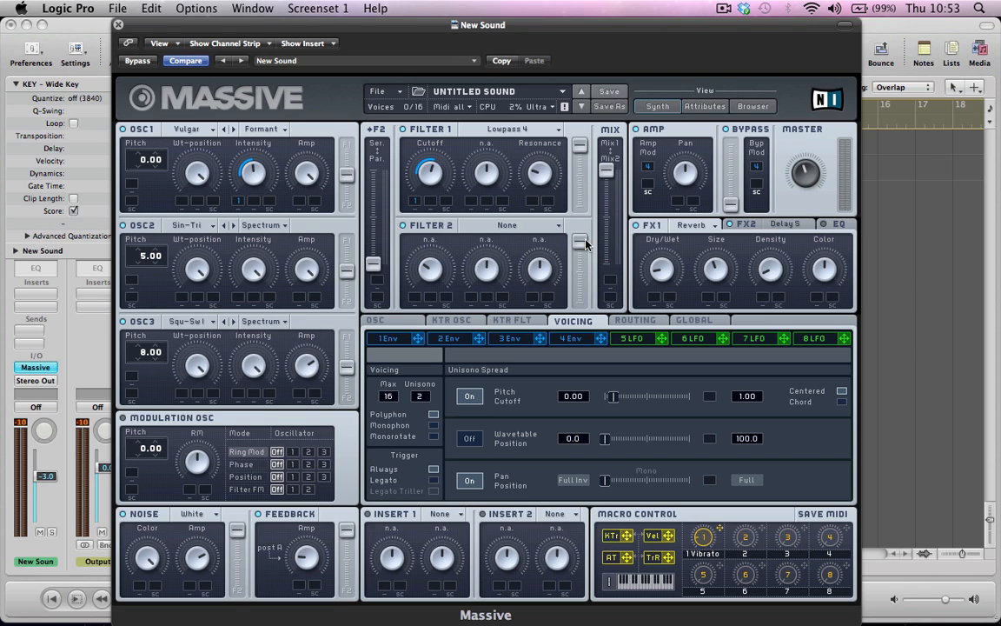
pyautogui.moveTo(616, 143)
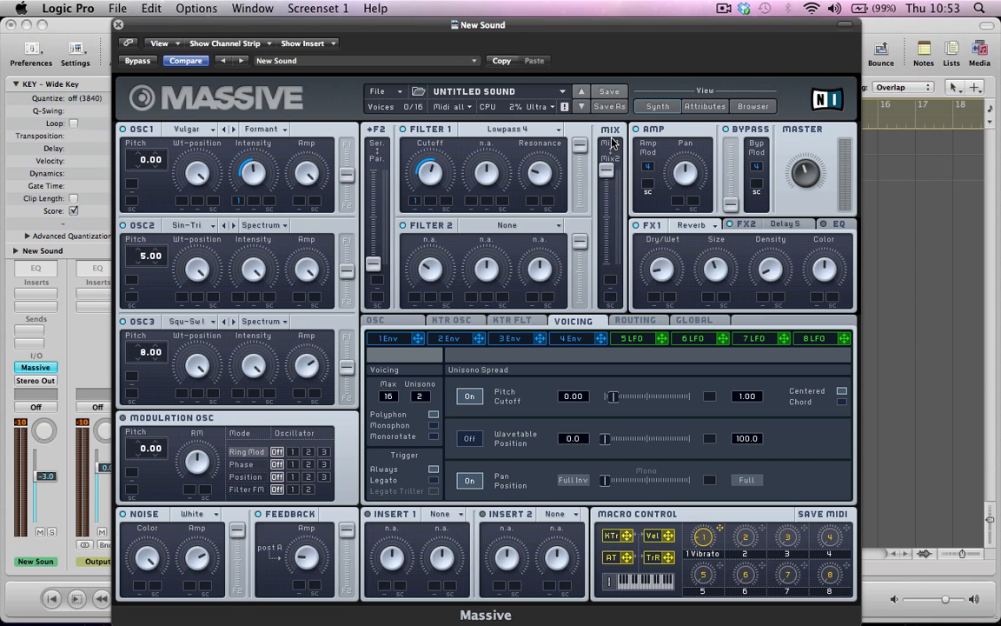
pyautogui.moveTo(609, 240)
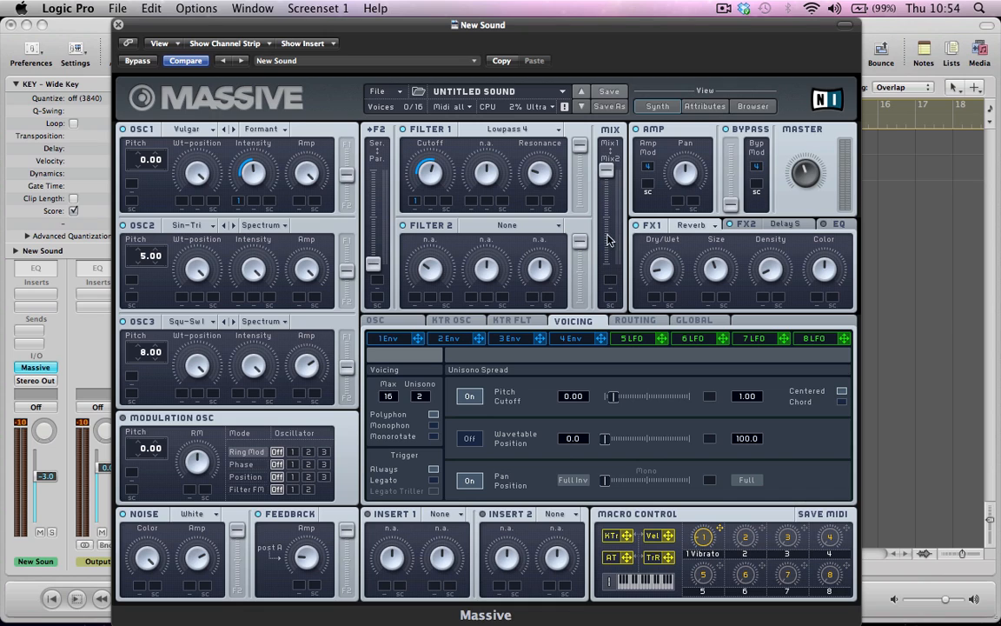